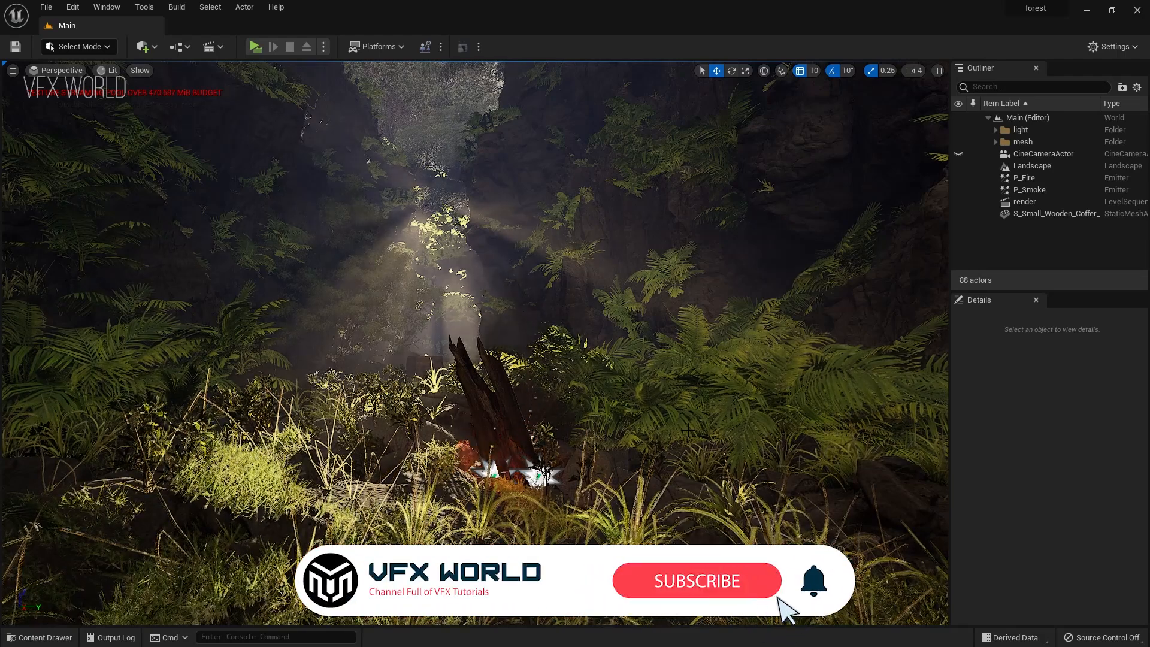
# Step: Show the Place Actors panel filtered to the Cinematic category for adding a Cine Camera Actor
pyautogui.click(694, 579)
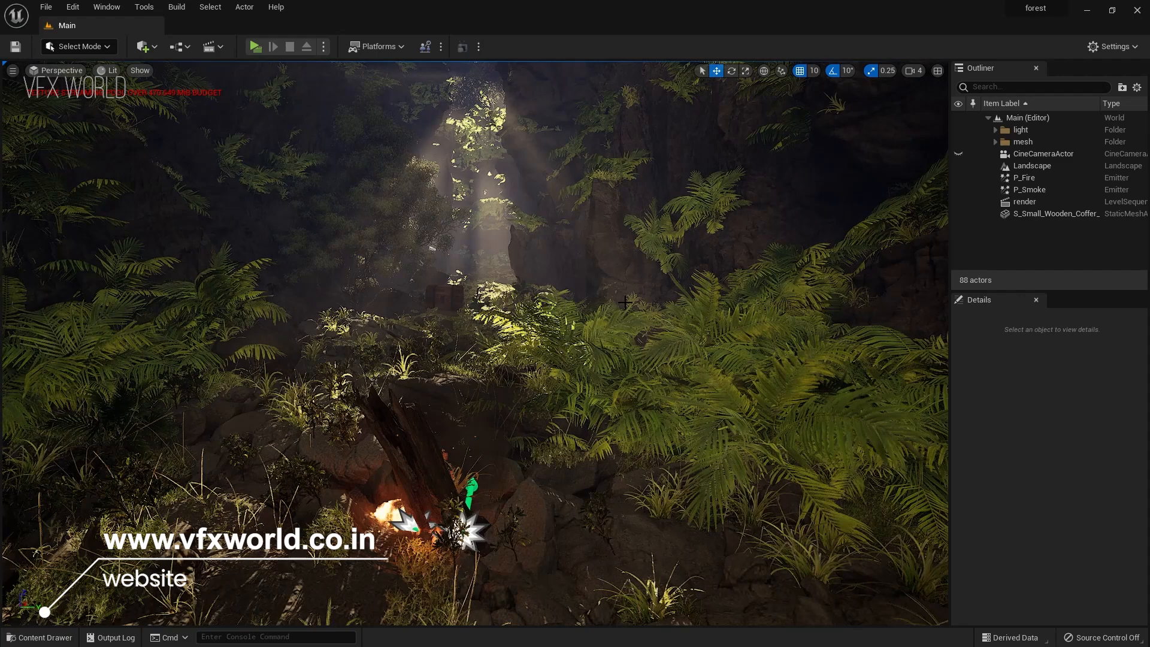
pyautogui.click(106, 7)
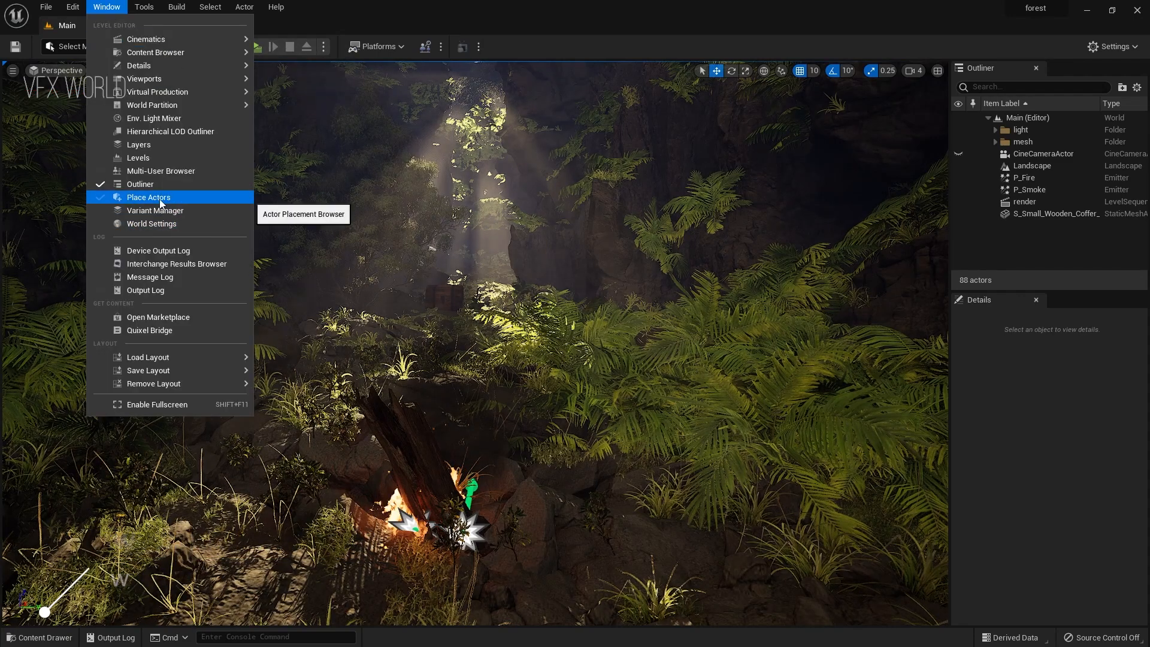
pyautogui.click(149, 197)
pyautogui.write('came')
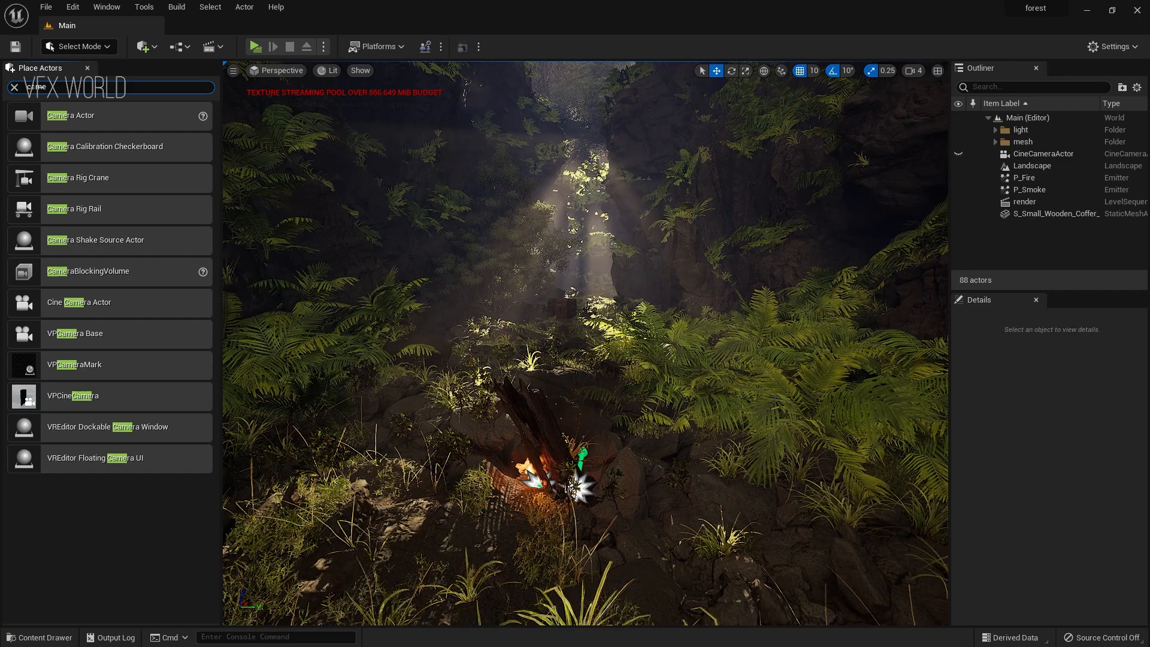
pyautogui.click(111, 110)
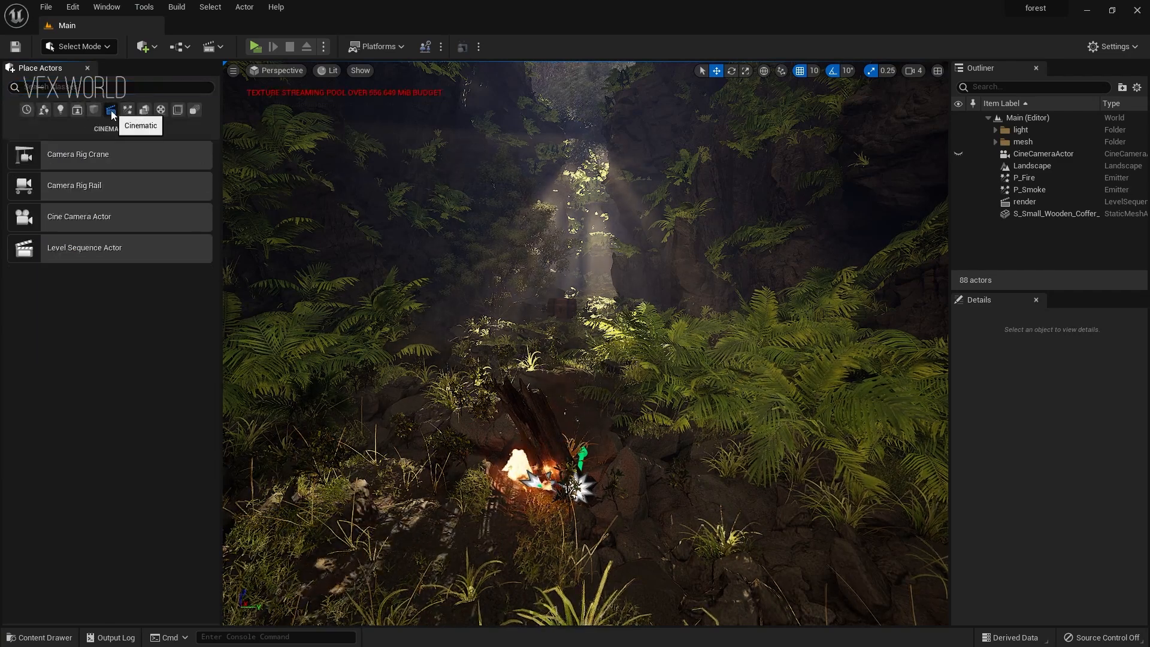
pyautogui.moveTo(152, 222)
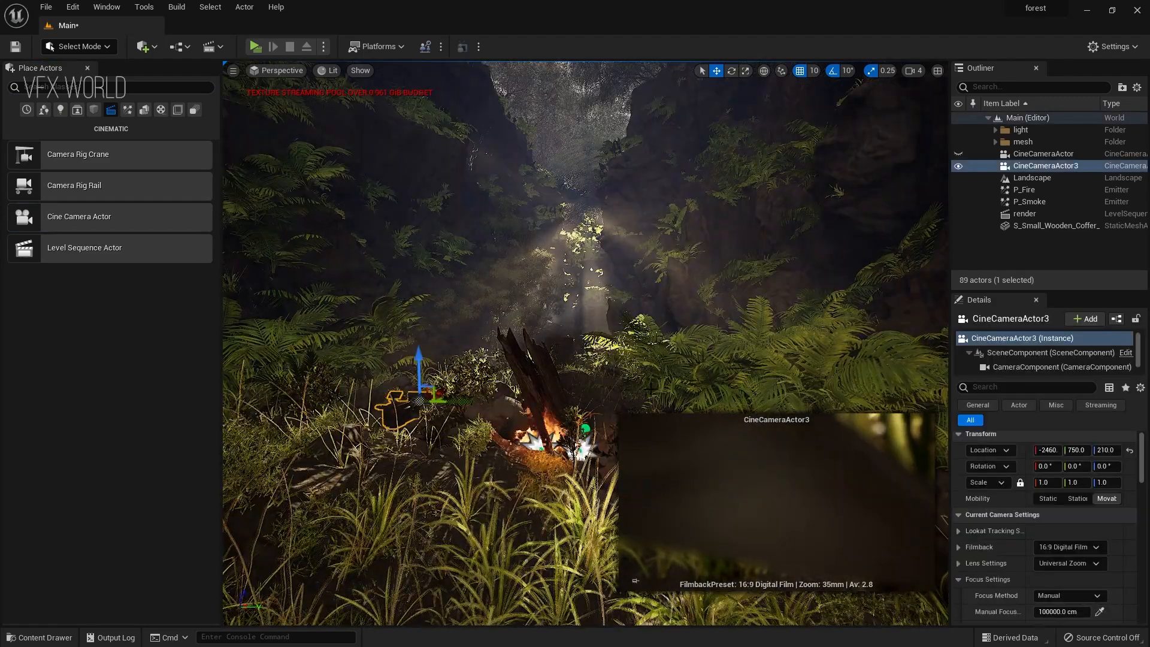
# Step: Snap CineCameraActor3 to the current view and pilot it in the viewport
pyautogui.rightClick(1044, 166)
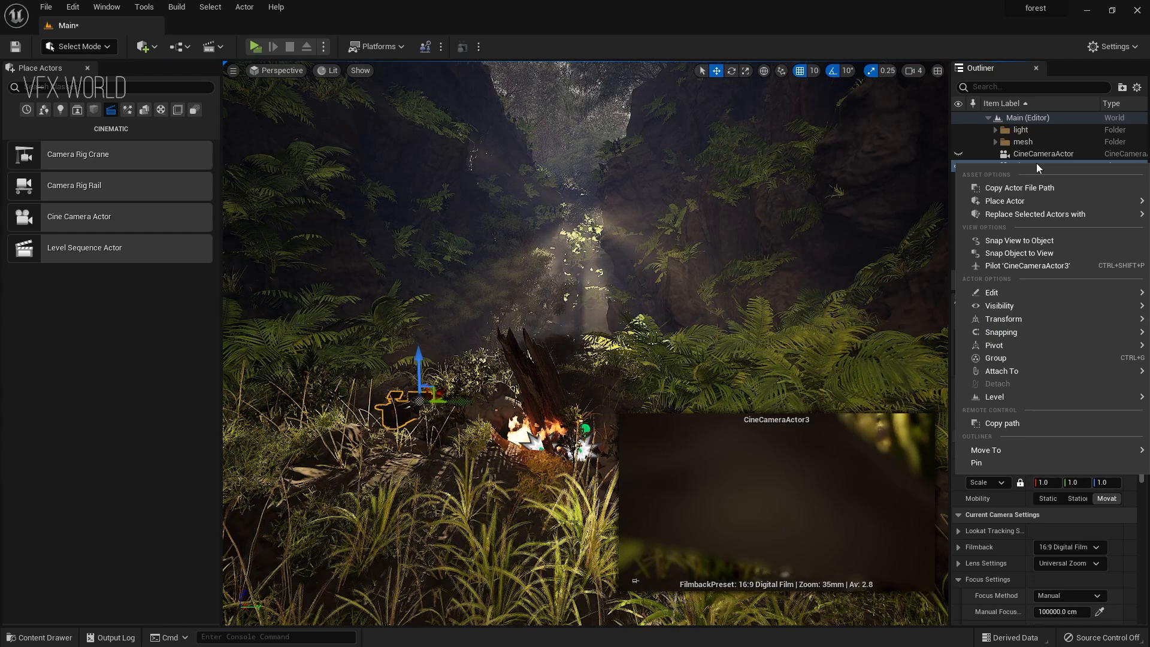
pyautogui.moveTo(1018, 240)
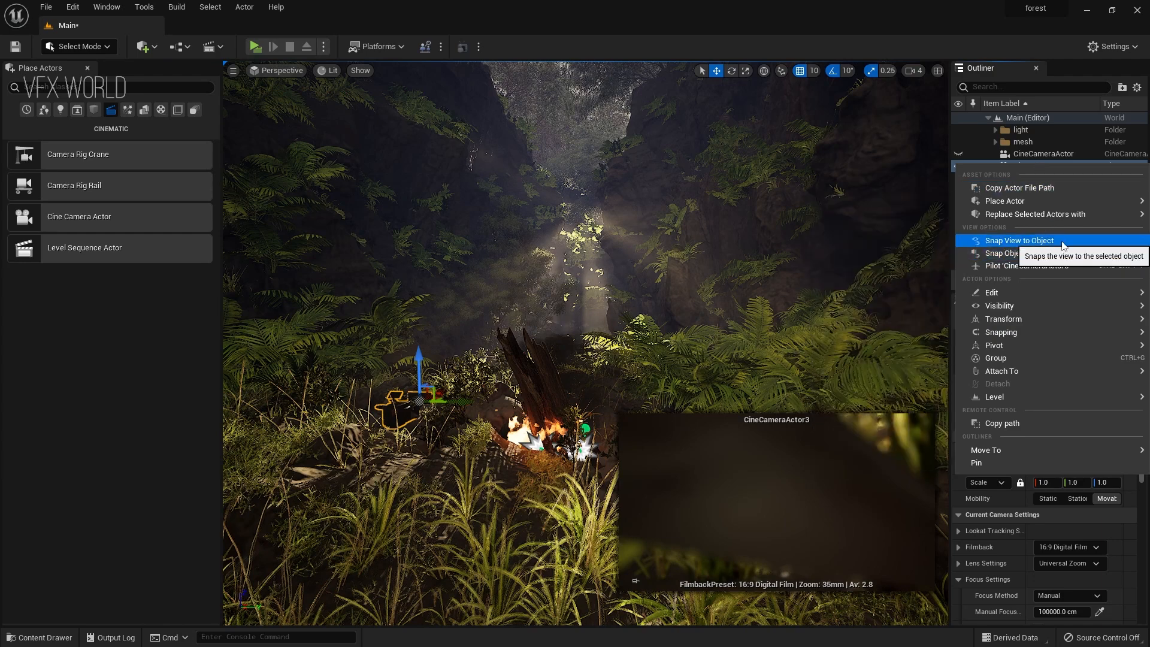
pyautogui.moveTo(1019, 253)
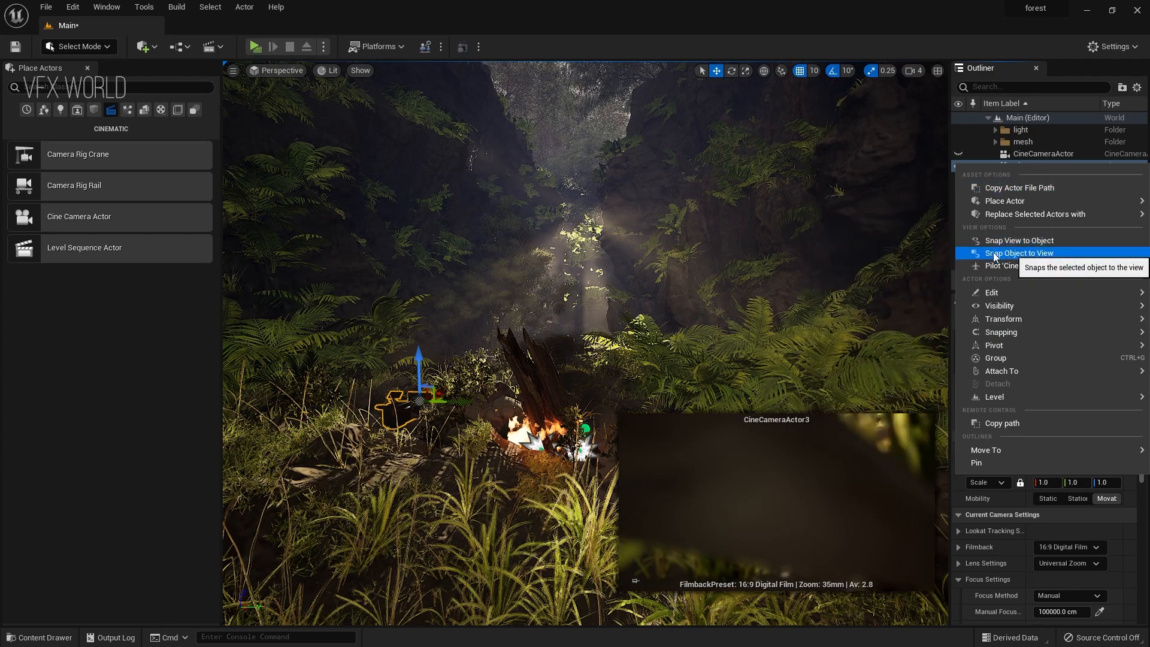
pyautogui.click(1018, 253)
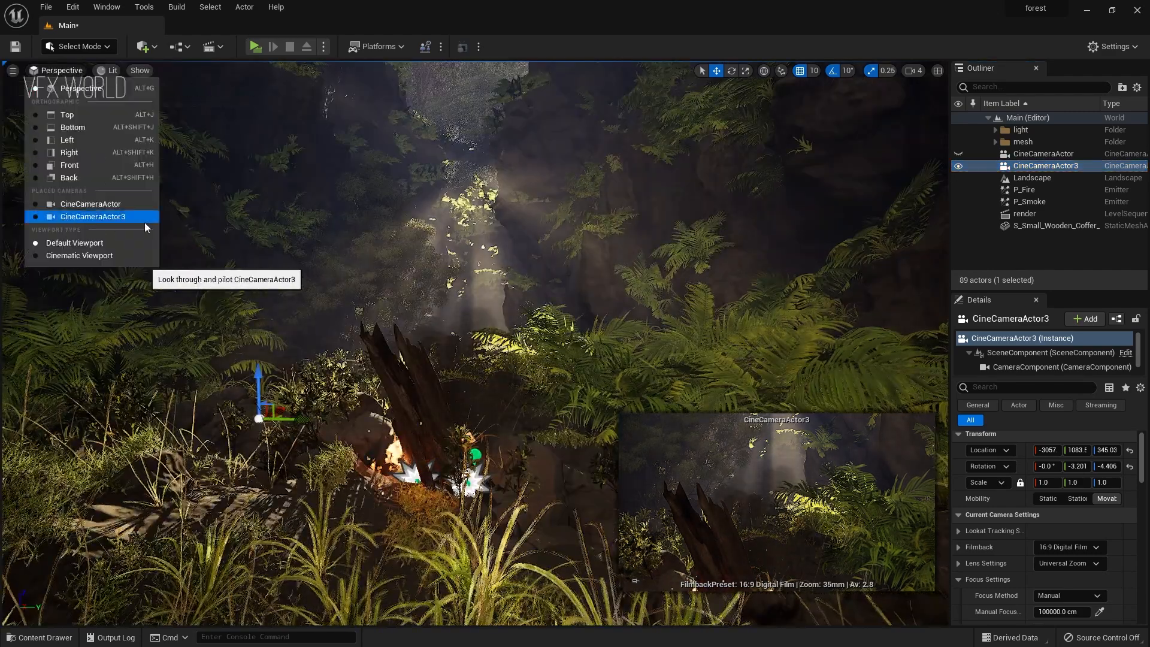
pyautogui.click(96, 215)
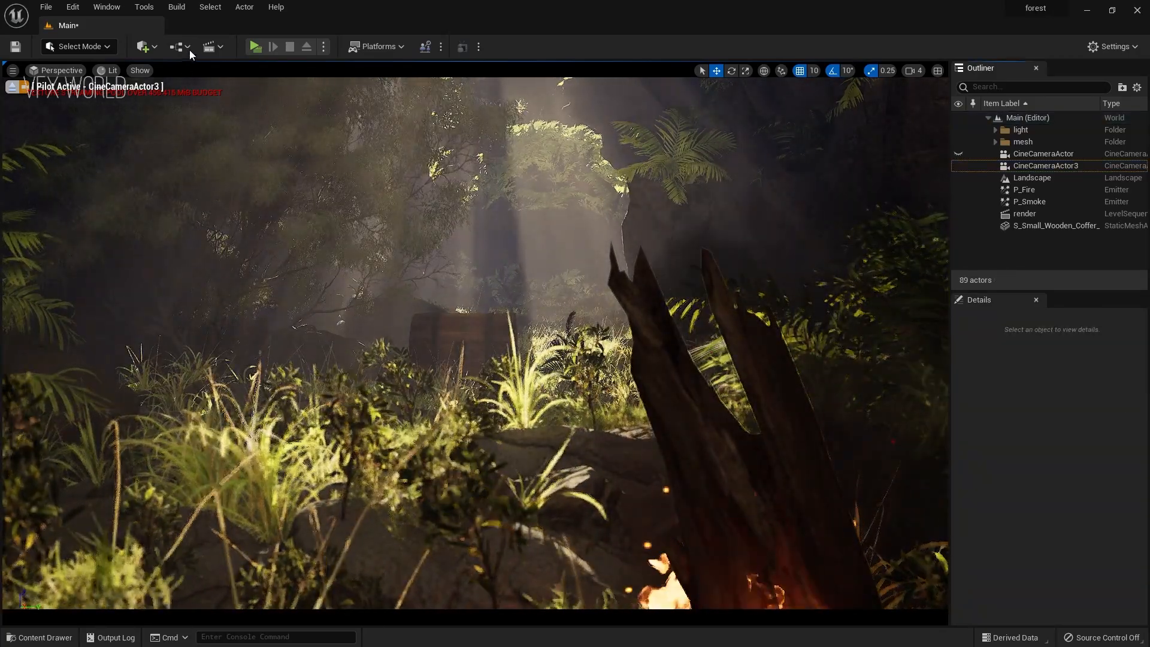
# Step: Add a Level Sequence named 'tutorial' from the Cinematics dropdown and save it
pyautogui.click(210, 47)
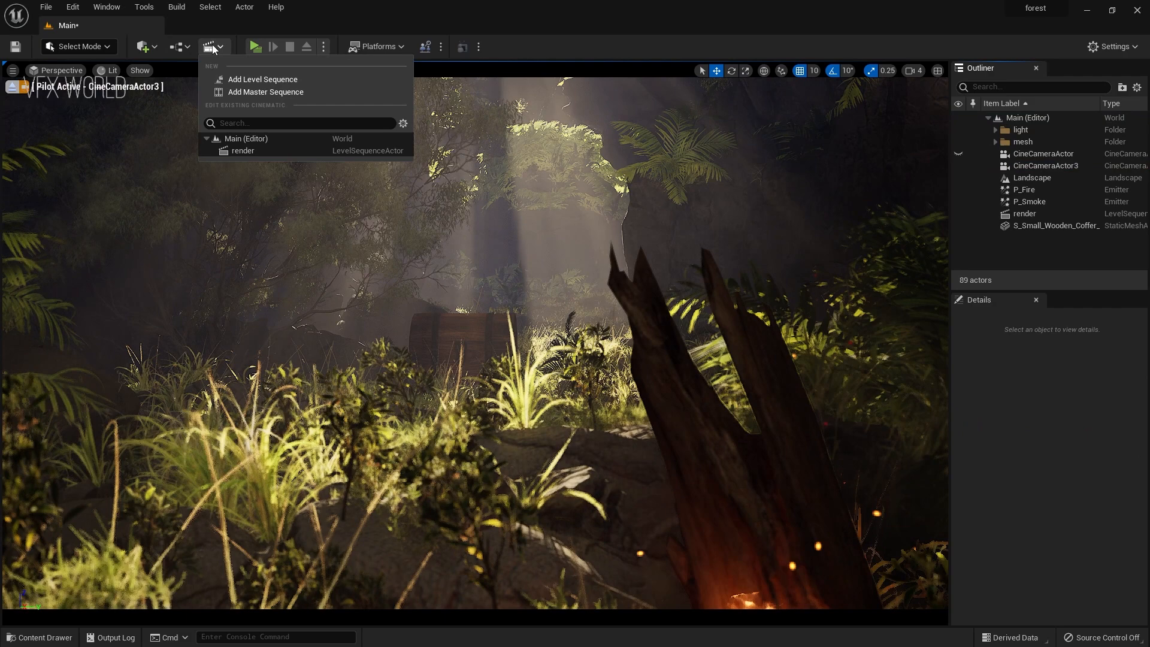
pyautogui.moveTo(262, 79)
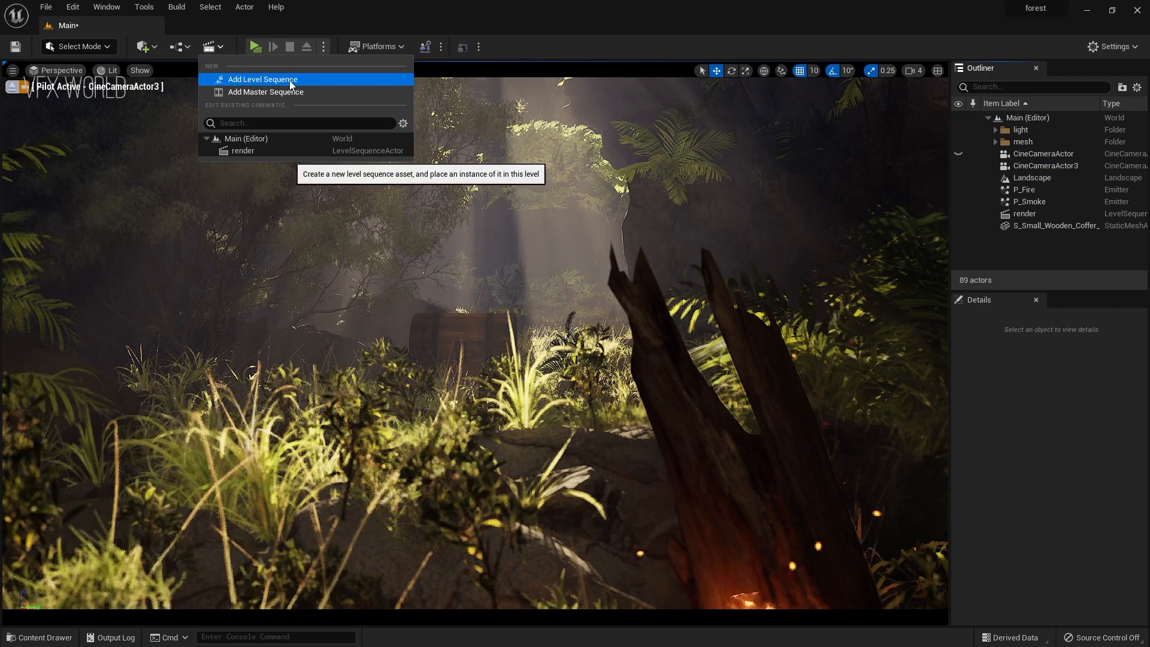
pyautogui.click(262, 79)
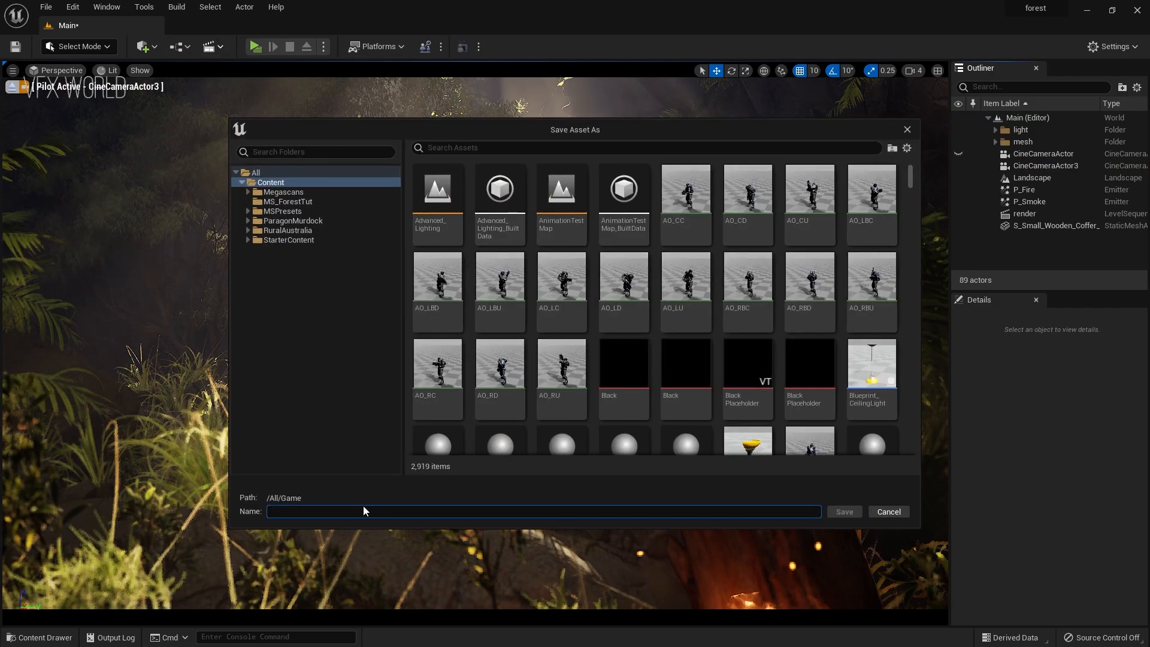
pyautogui.write('tutorial')
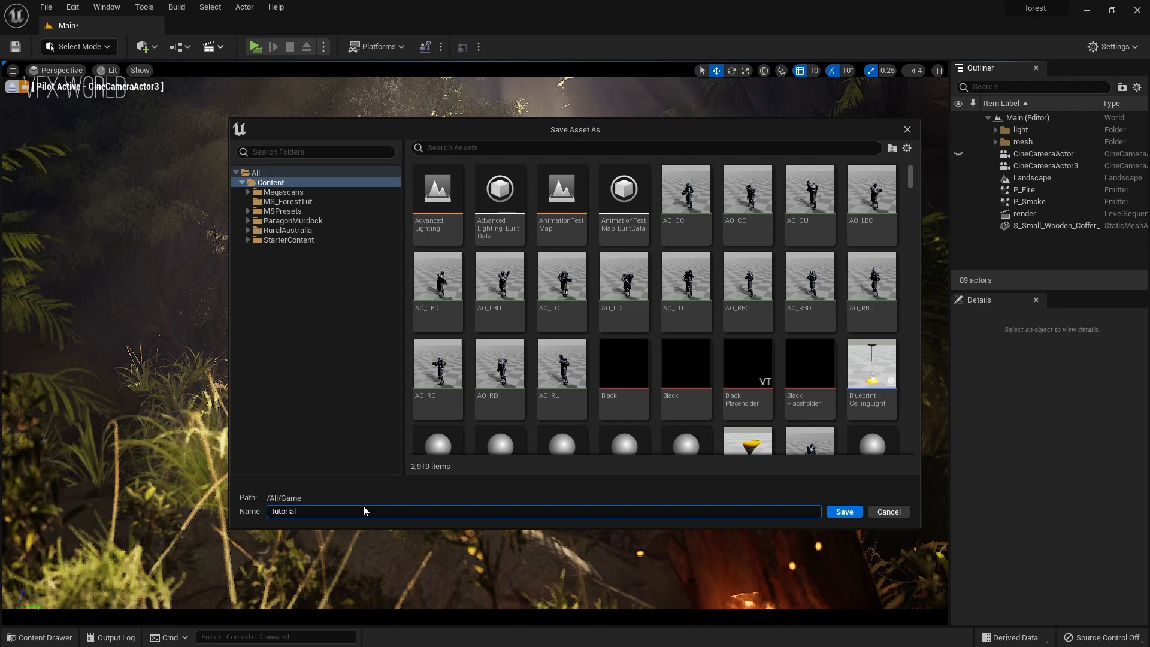
pyautogui.click(842, 511)
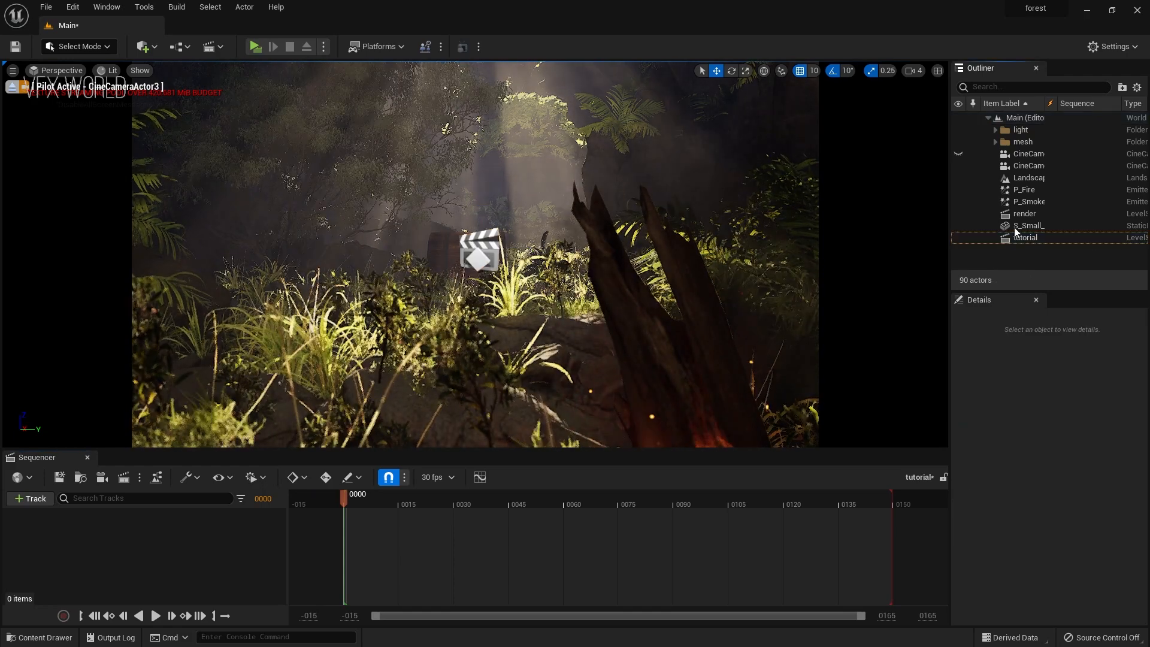
# Step: Key CineCameraActor3's transform at the first and last frames, then play back the camera move
pyautogui.click(1027, 166)
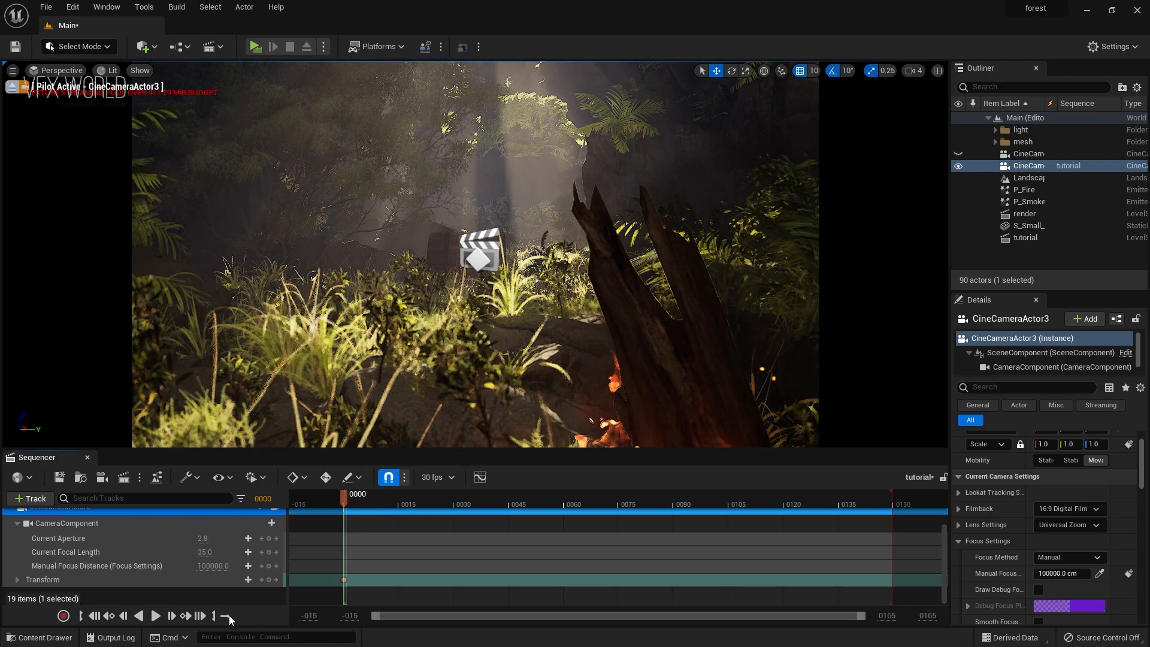
pyautogui.click(197, 616)
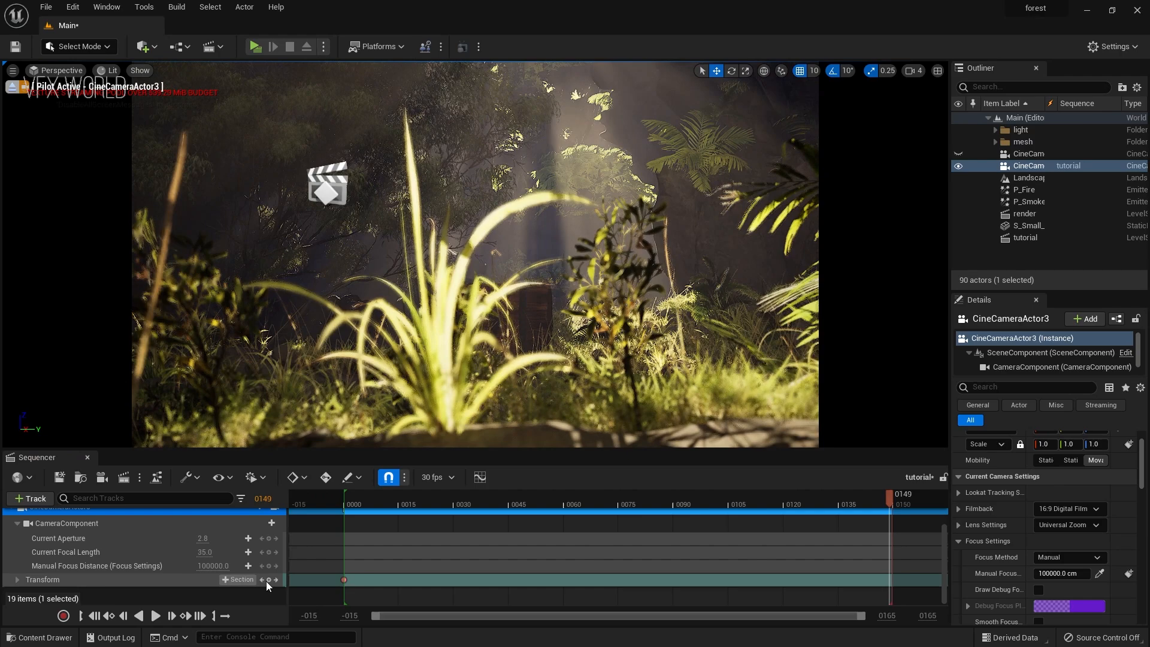
pyautogui.click(153, 615)
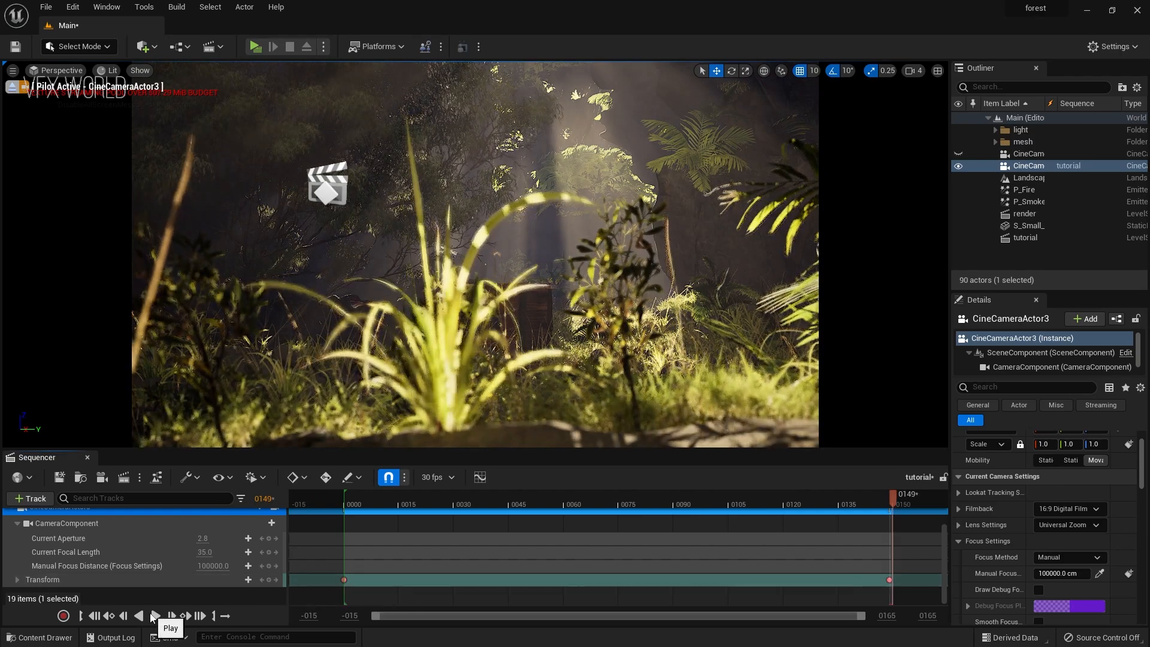
pyautogui.click(154, 615)
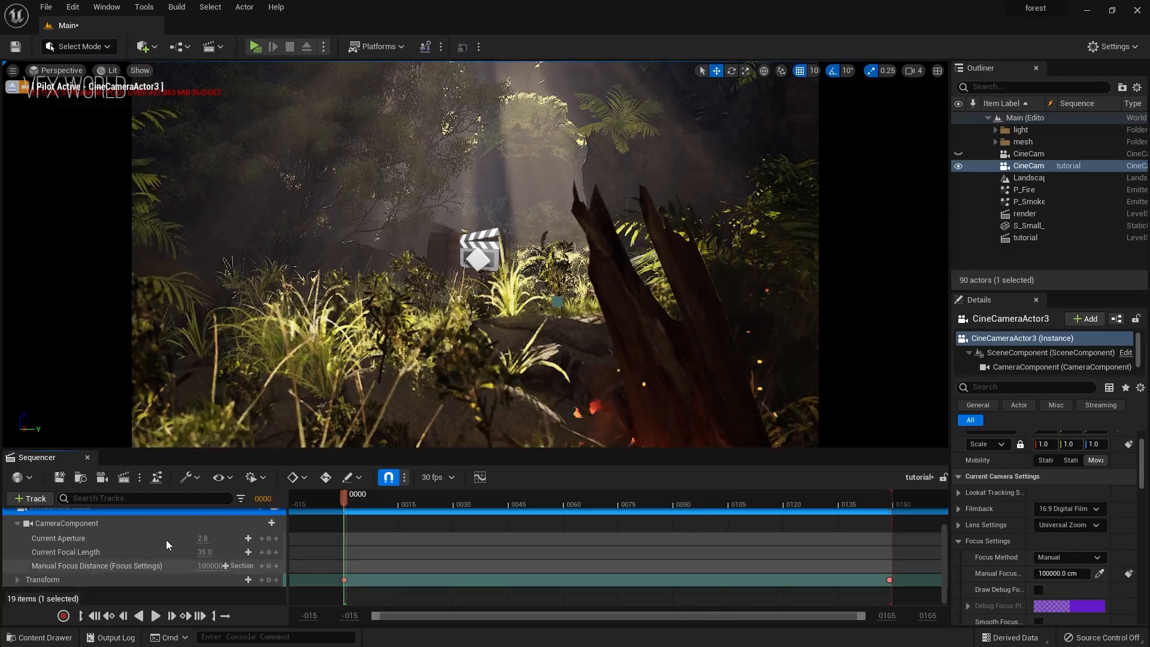
pyautogui.click(123, 478)
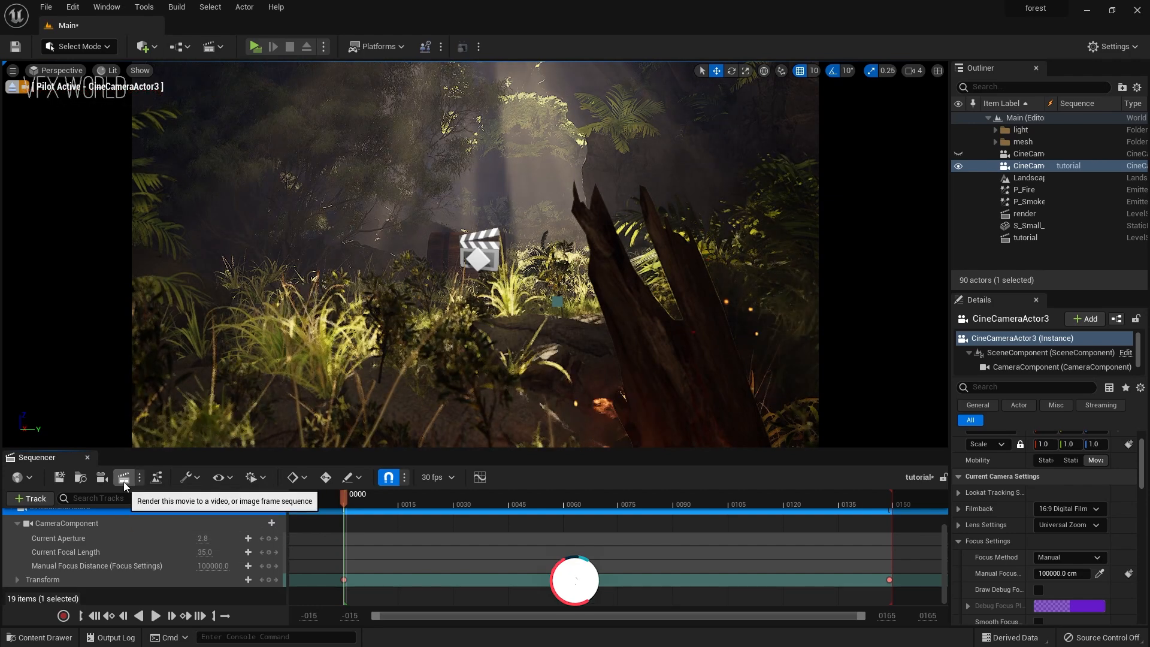
# Step: Set Render Movie Settings to a PNG image sequence at 1920x1080 and review the remaining options
pyautogui.click(124, 478)
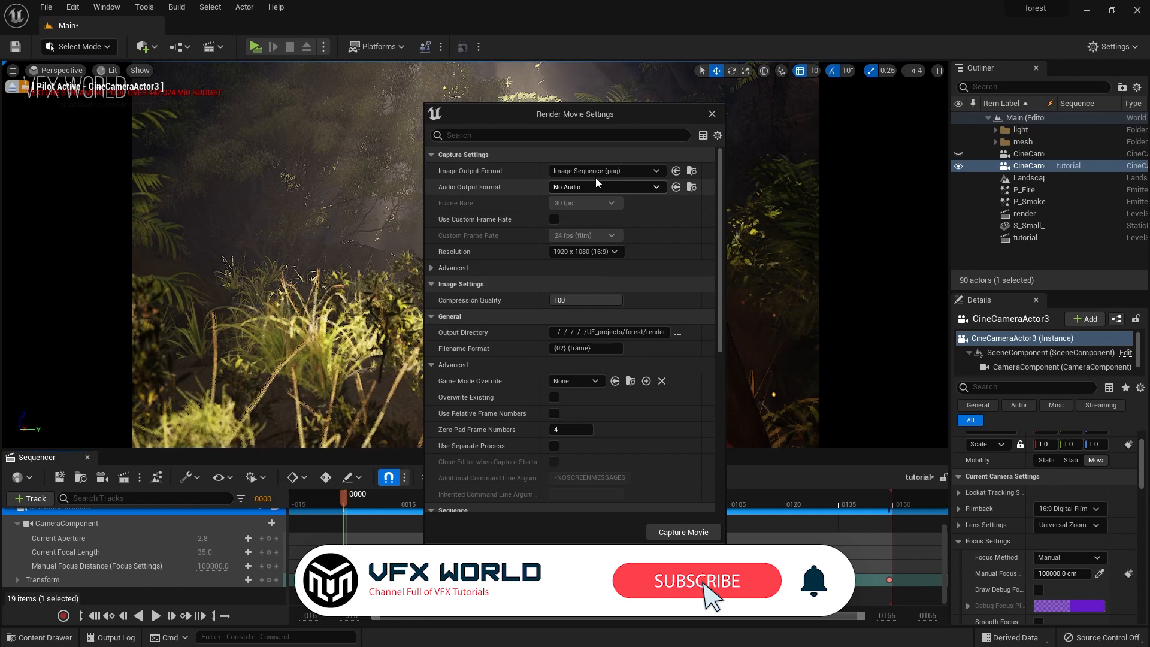
pyautogui.click(604, 170)
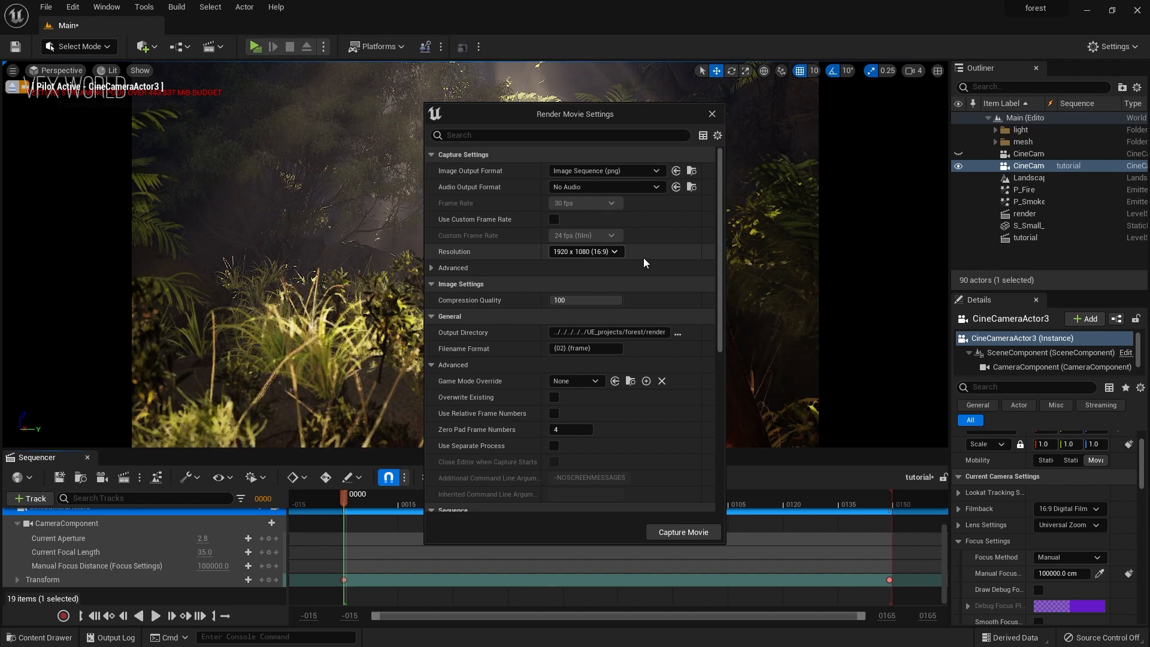
pyautogui.click(614, 251)
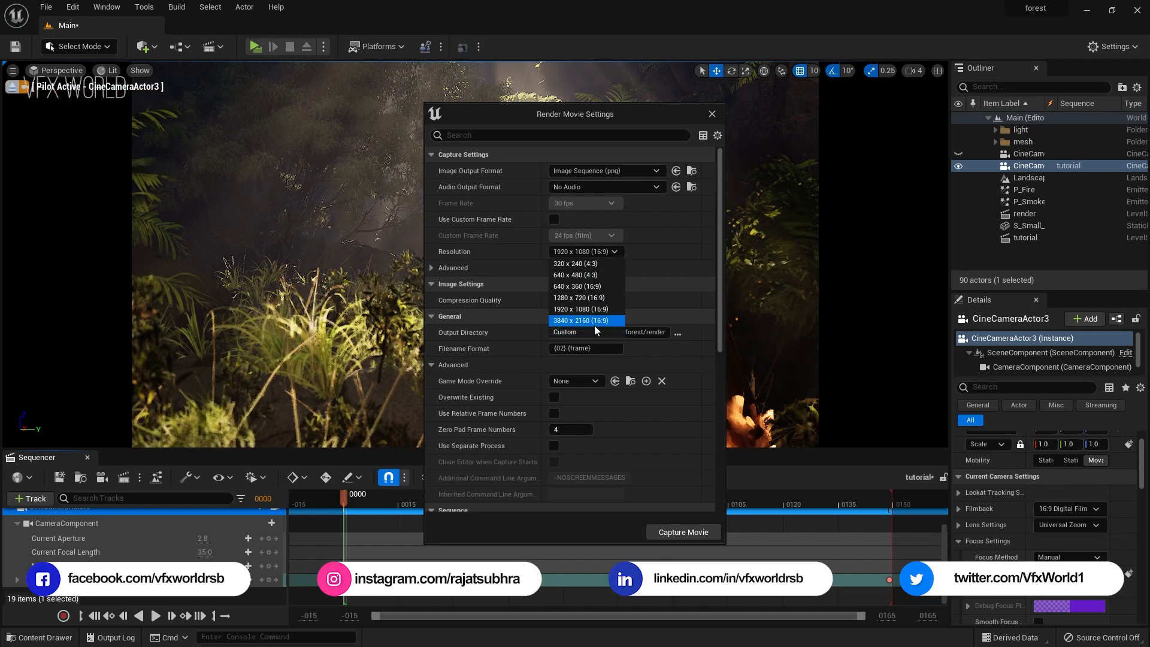
pyautogui.moveTo(586, 332)
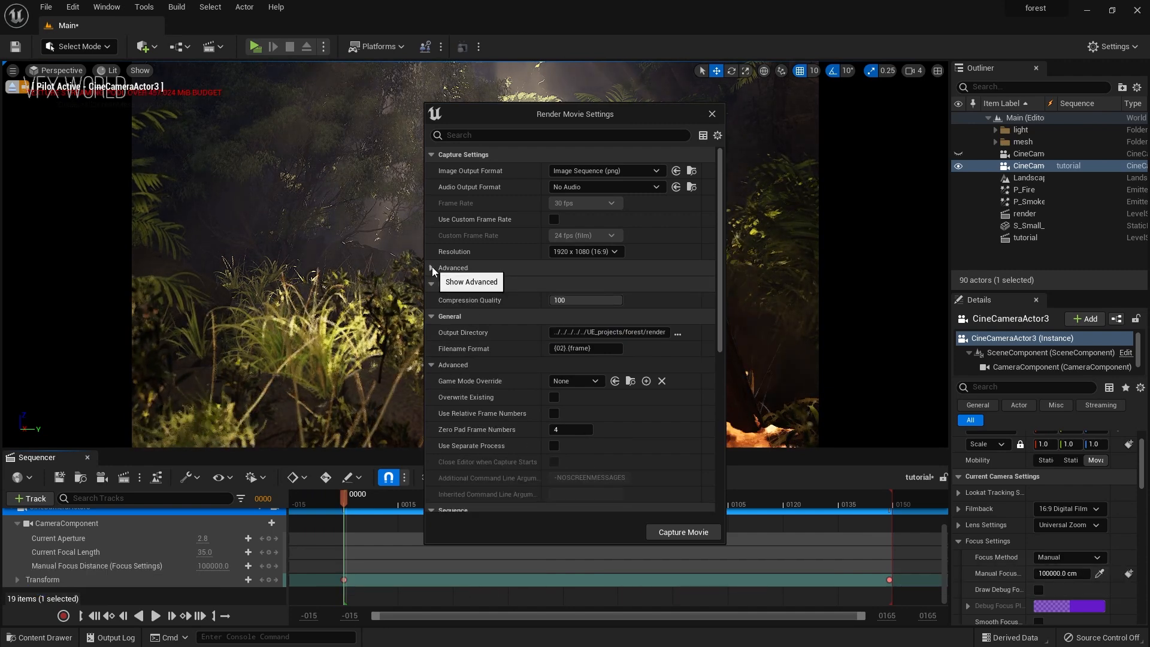
pyautogui.click(433, 268)
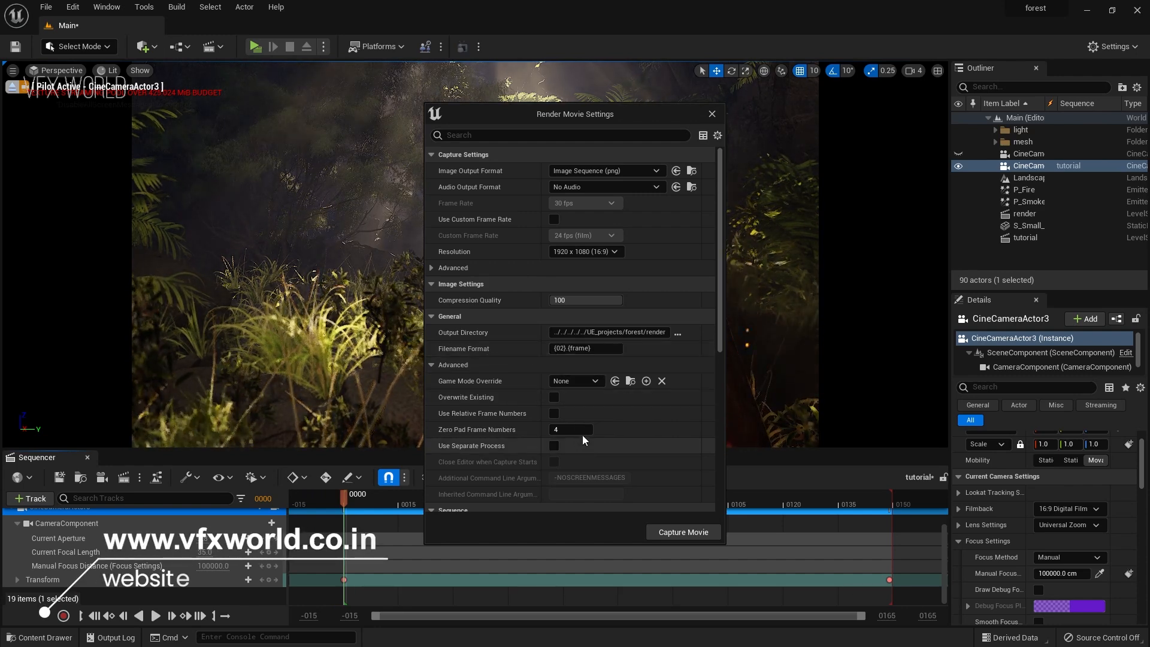
pyautogui.scroll(-3)
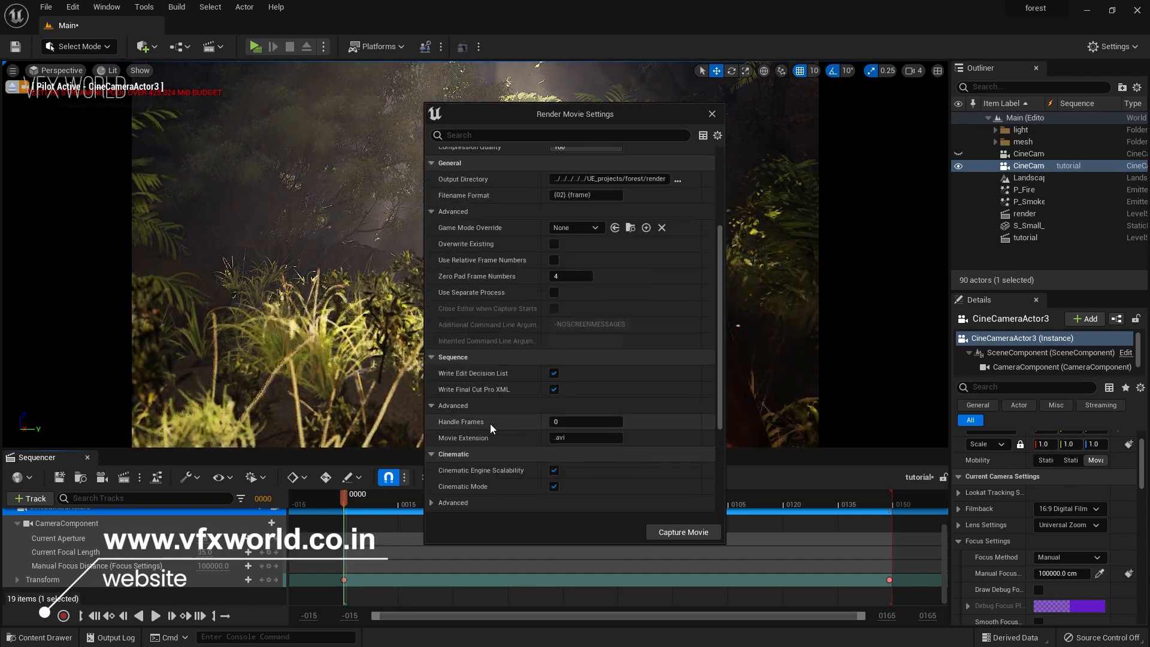
pyautogui.scroll(-3)
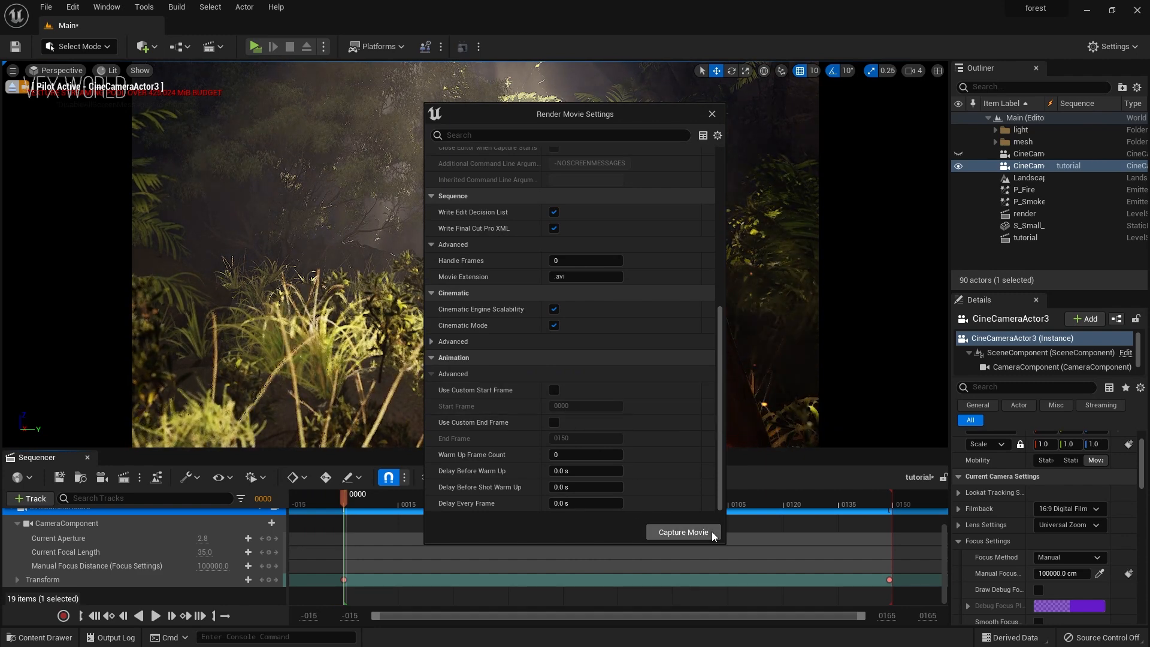
# Step: Capture the movie without saving assets and let the PNG sequence render finish
pyautogui.click(682, 531)
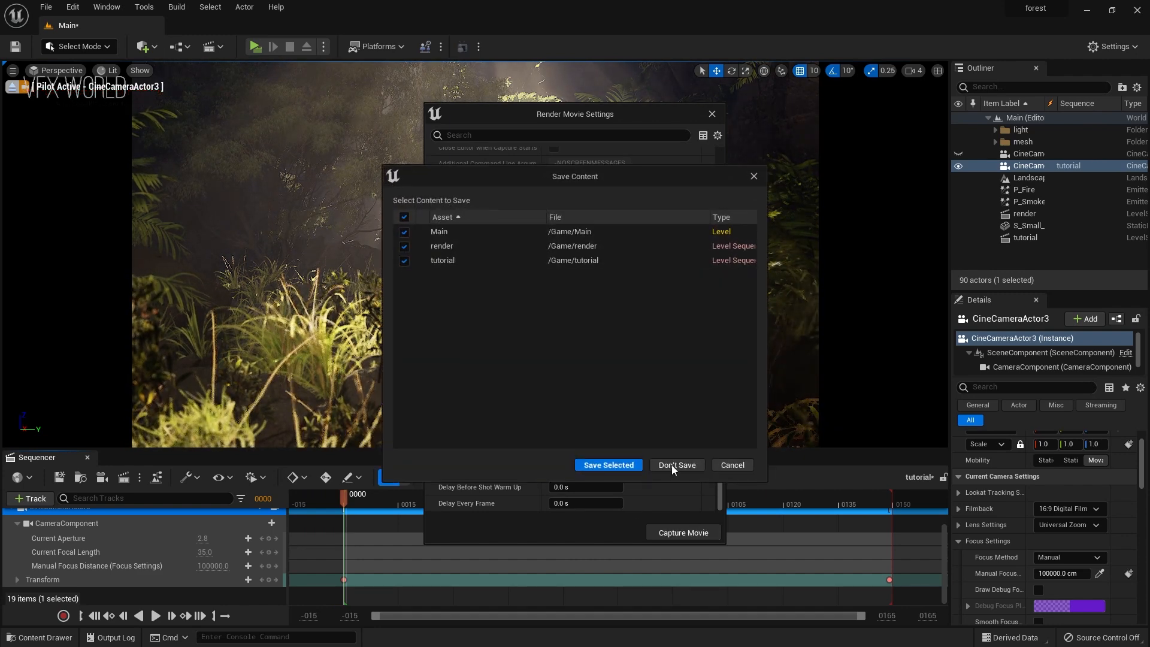
pyautogui.click(607, 465)
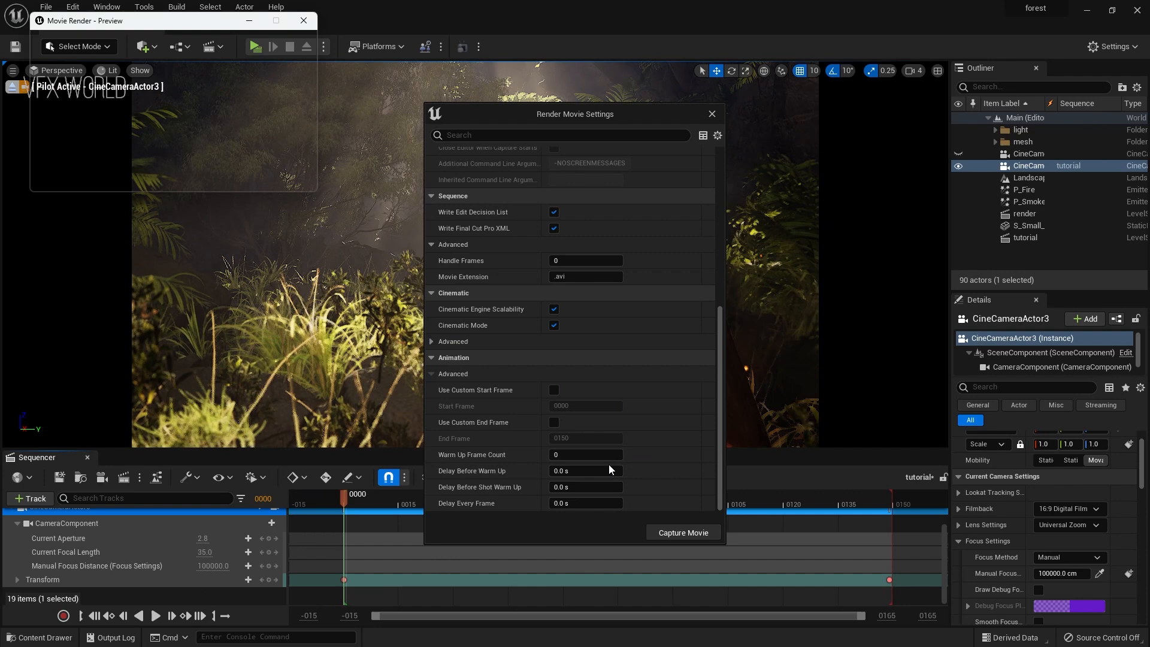
pyautogui.click(681, 532)
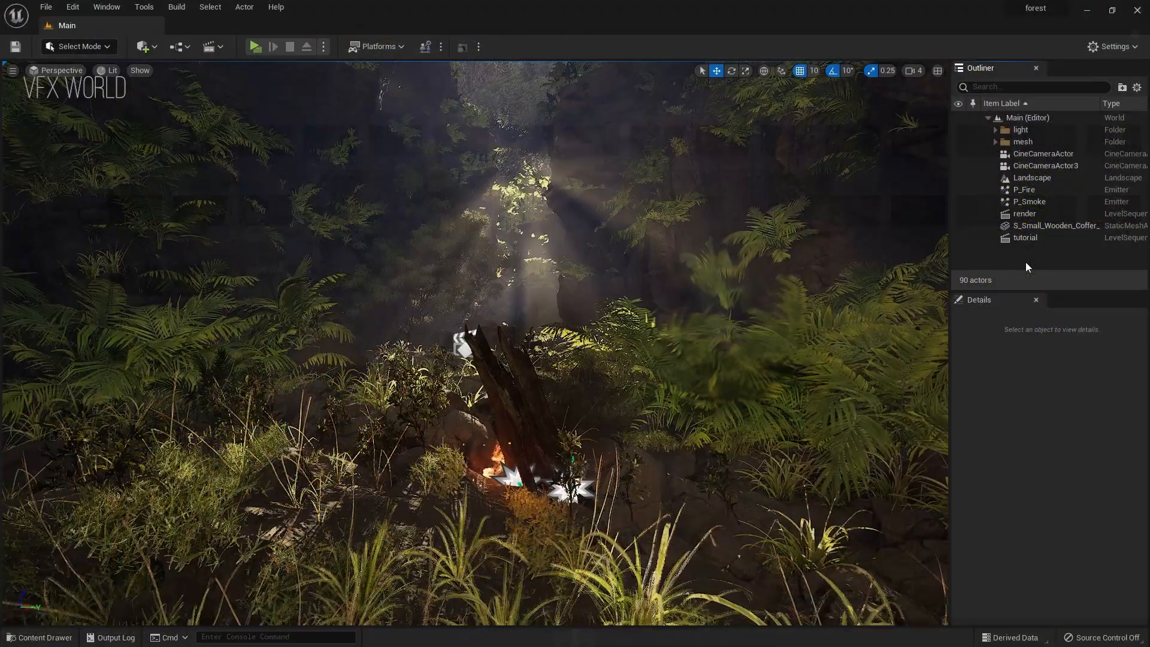
pyautogui.click(72, 7)
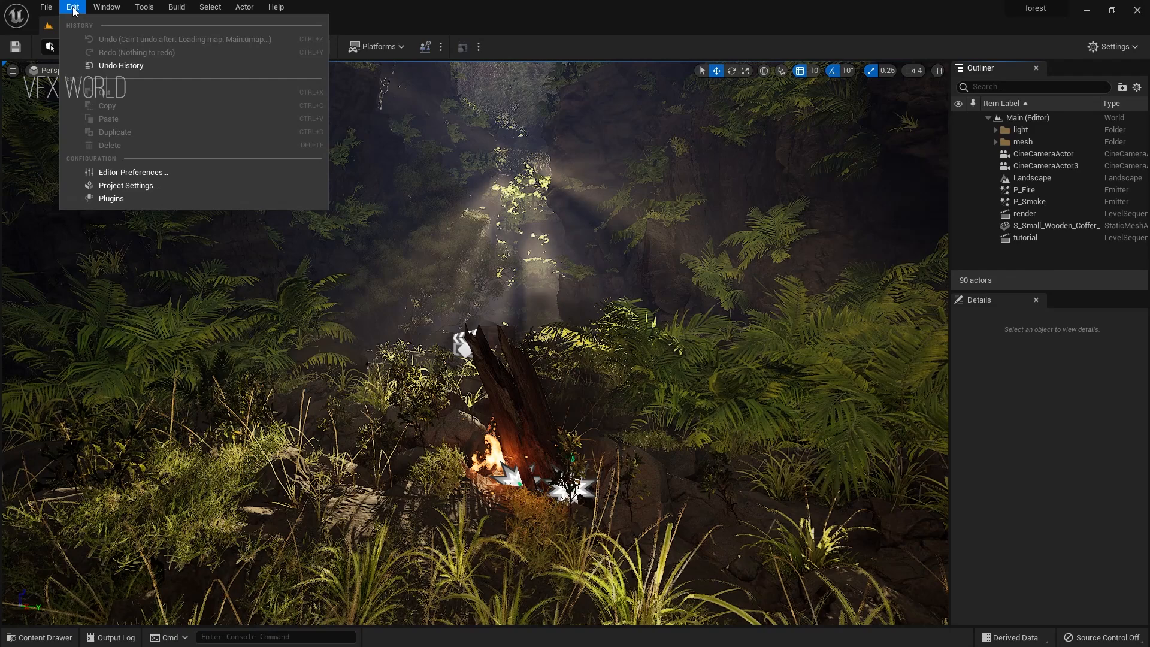
pyautogui.click(110, 197)
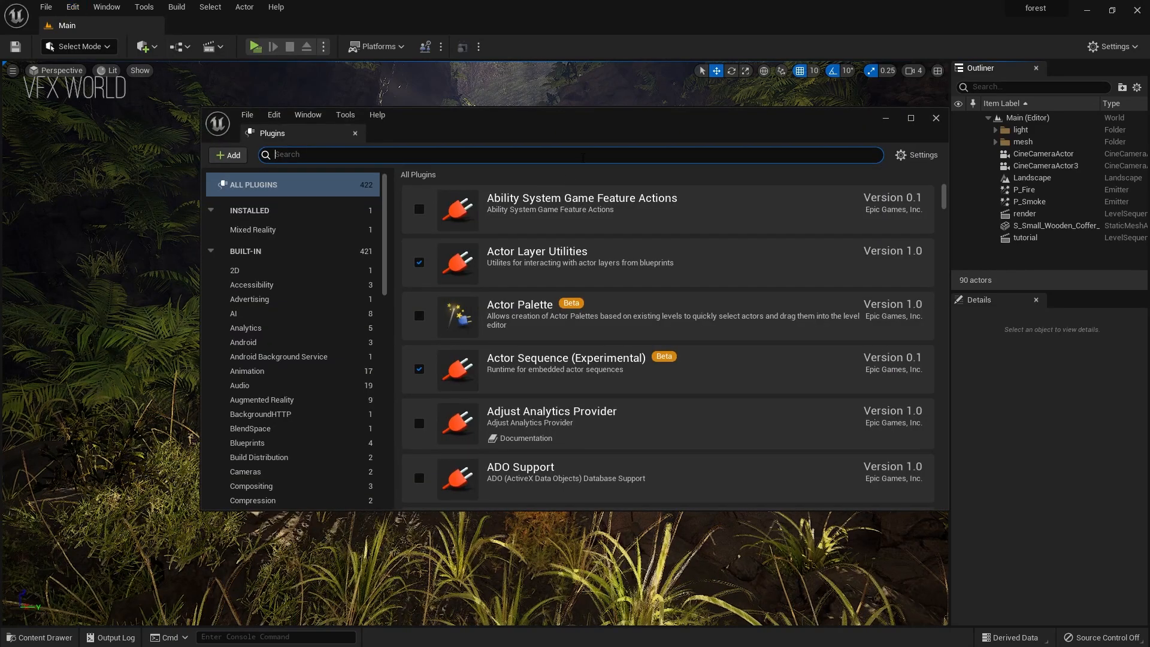
pyautogui.write('movie ren')
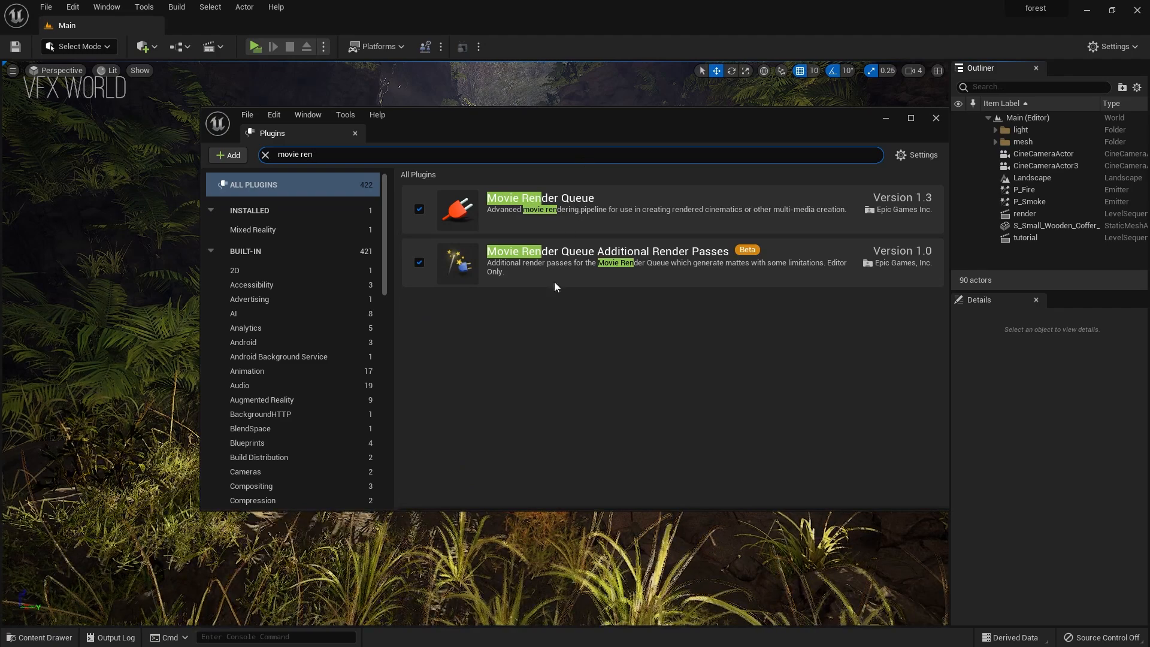
pyautogui.moveTo(531, 291)
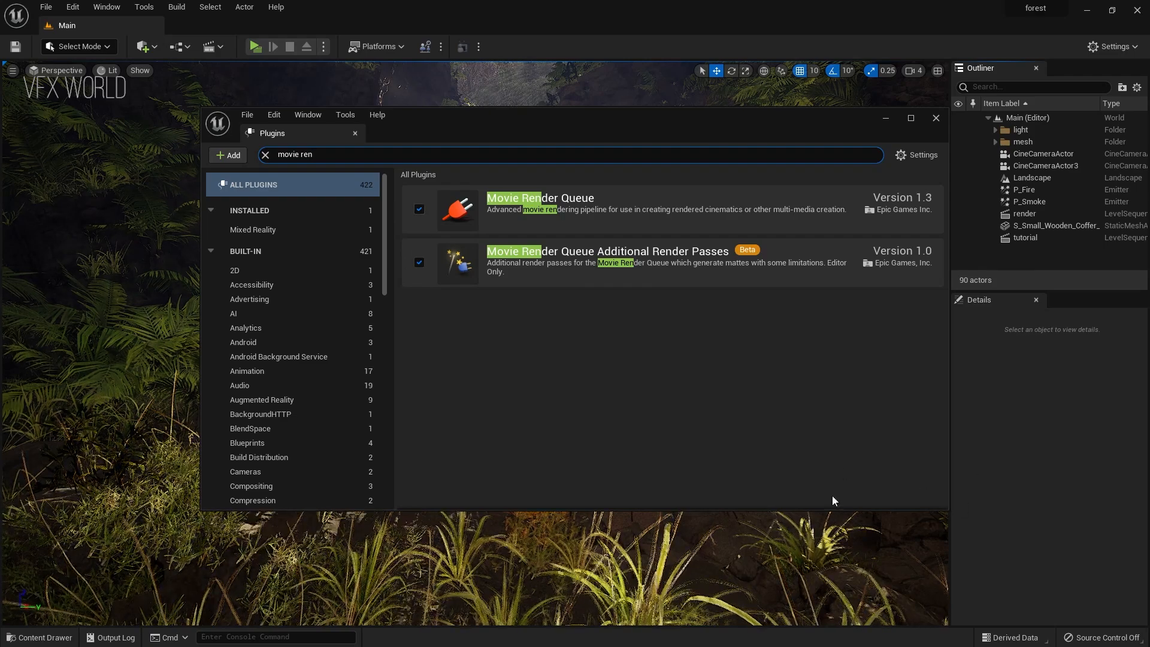
pyautogui.moveTo(910, 505)
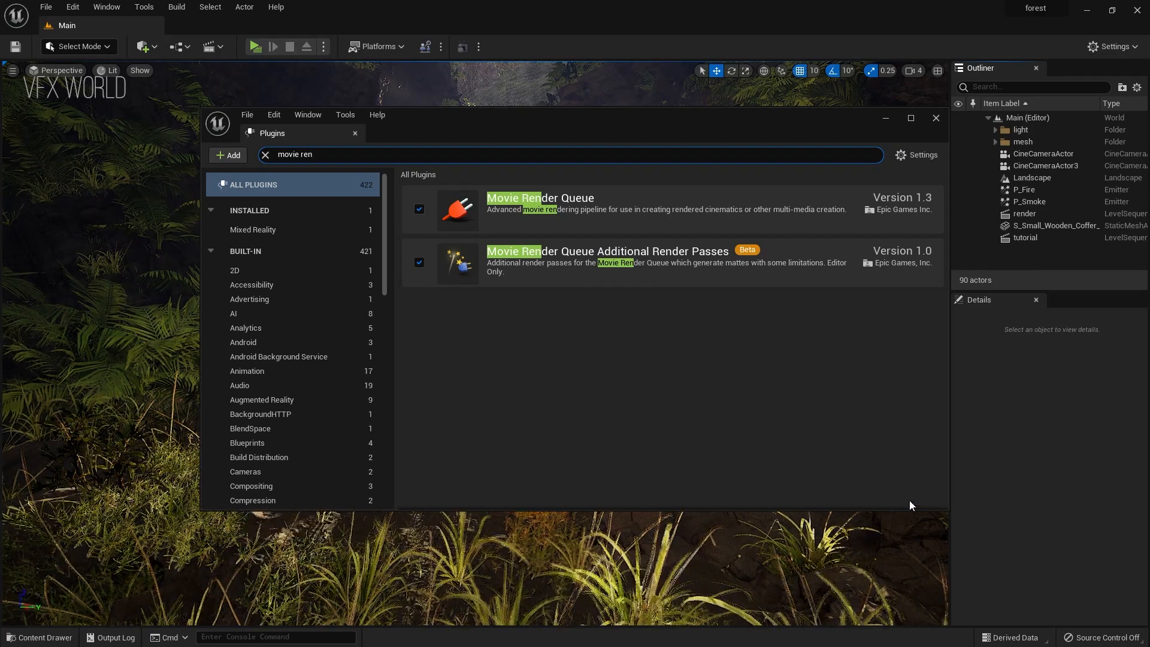
pyautogui.click(935, 117)
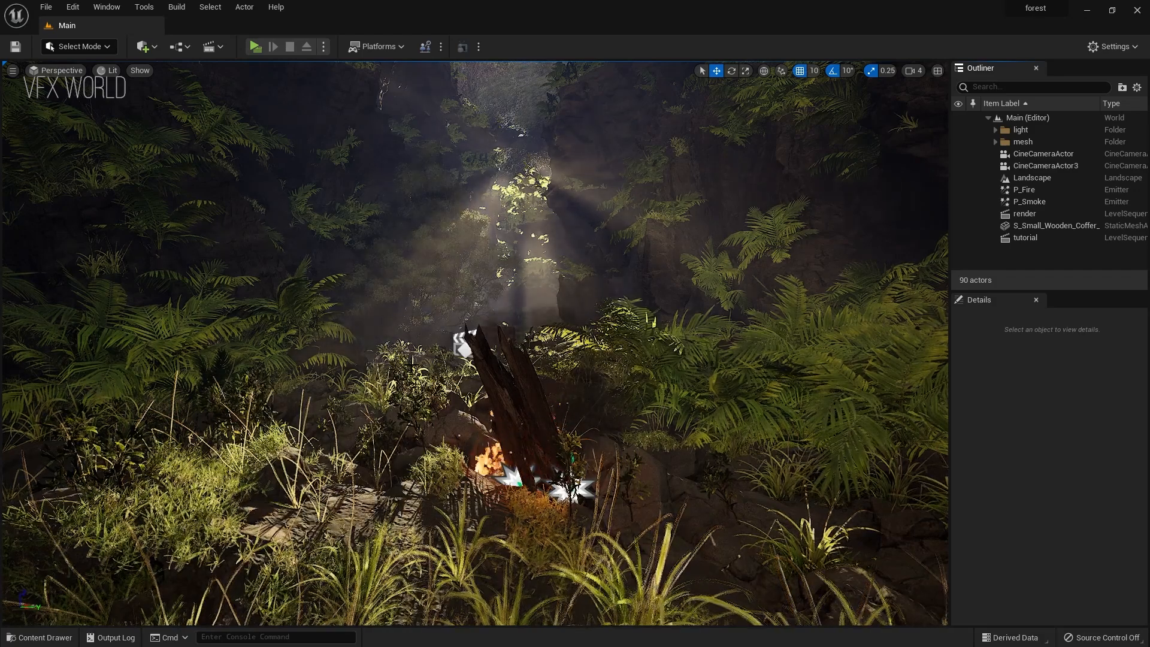
# Step: Reopen the tutorial sequence, pilot CineCameraActor and play then pause its animated move
pyautogui.click(1043, 153)
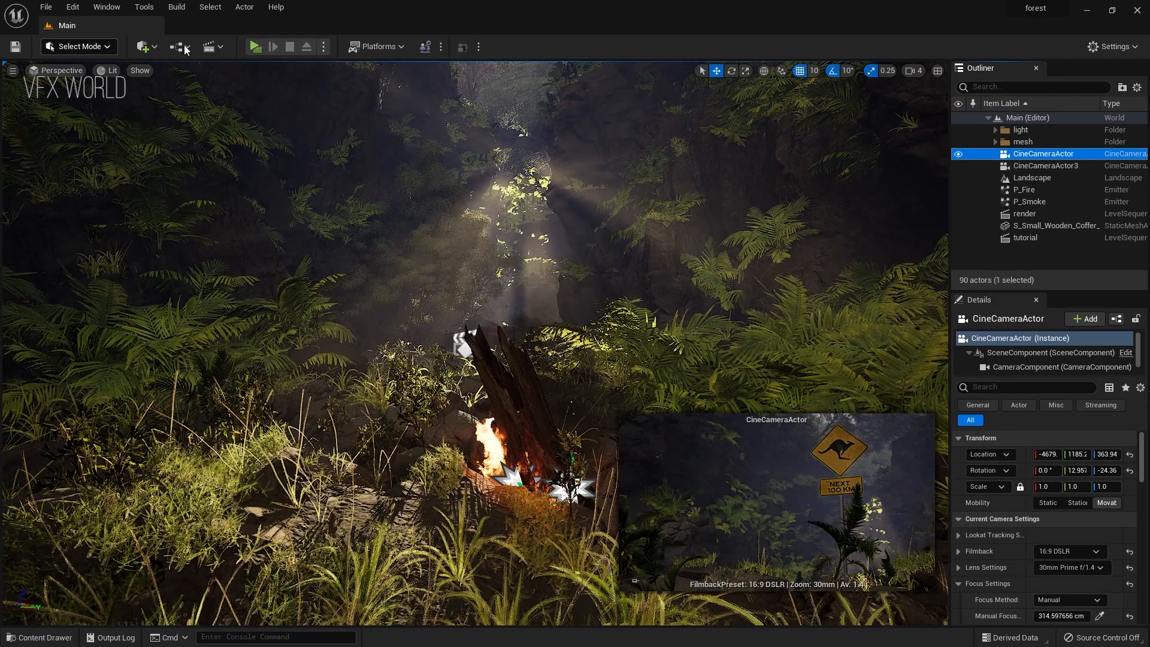
pyautogui.click(208, 47)
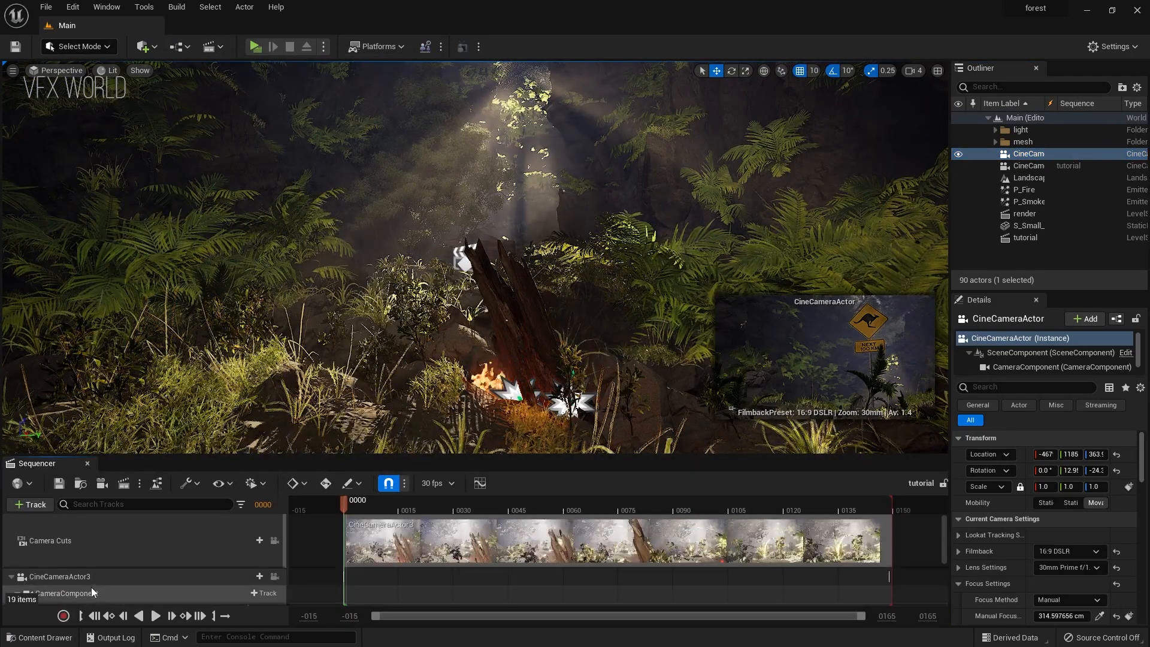
pyautogui.click(59, 563)
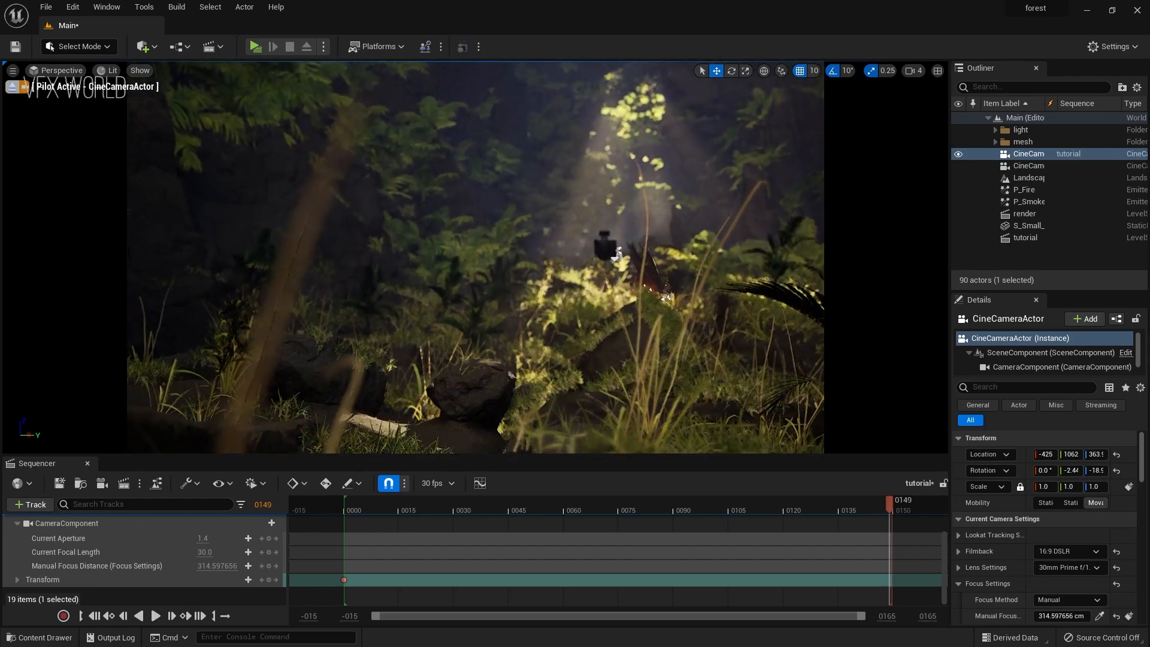
pyautogui.click(155, 616)
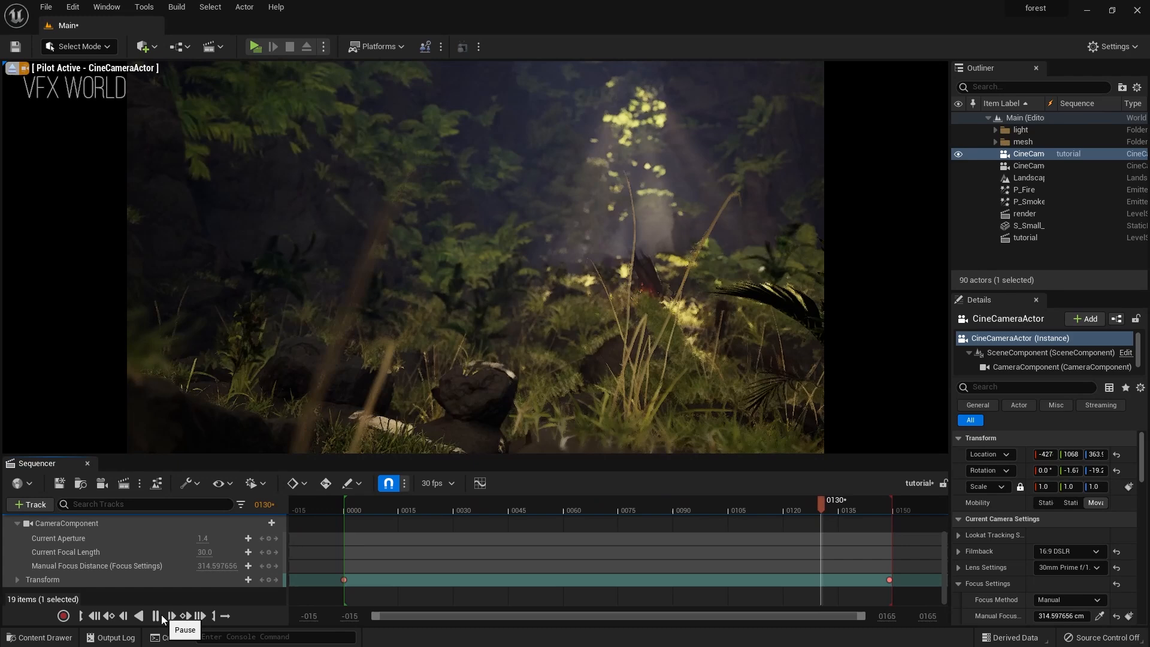
pyautogui.click(155, 616)
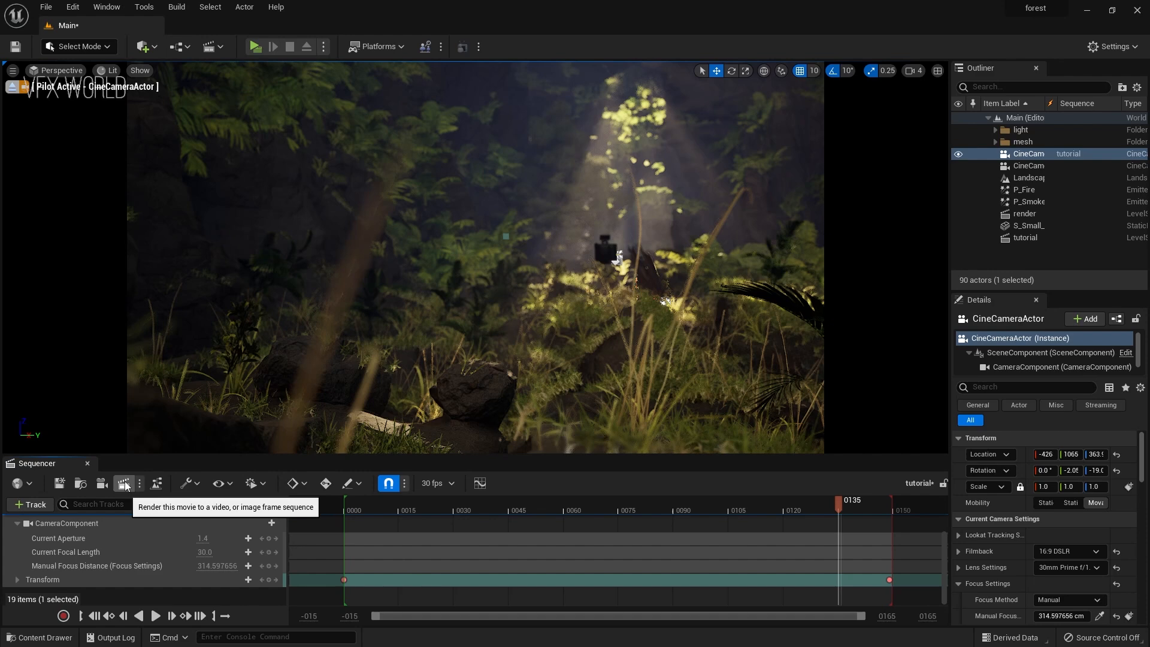
# Step: Add the tutorial sequence as a Movie Render Queue job and bring up its Unsaved Config
pyautogui.click(125, 482)
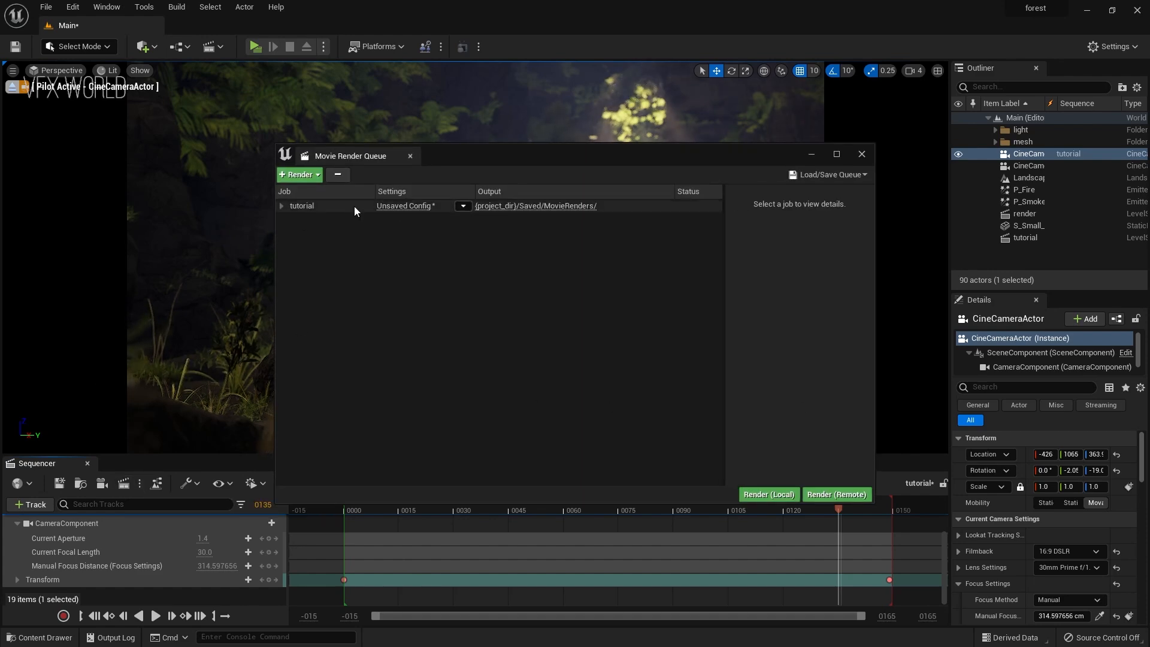
pyautogui.click(296, 175)
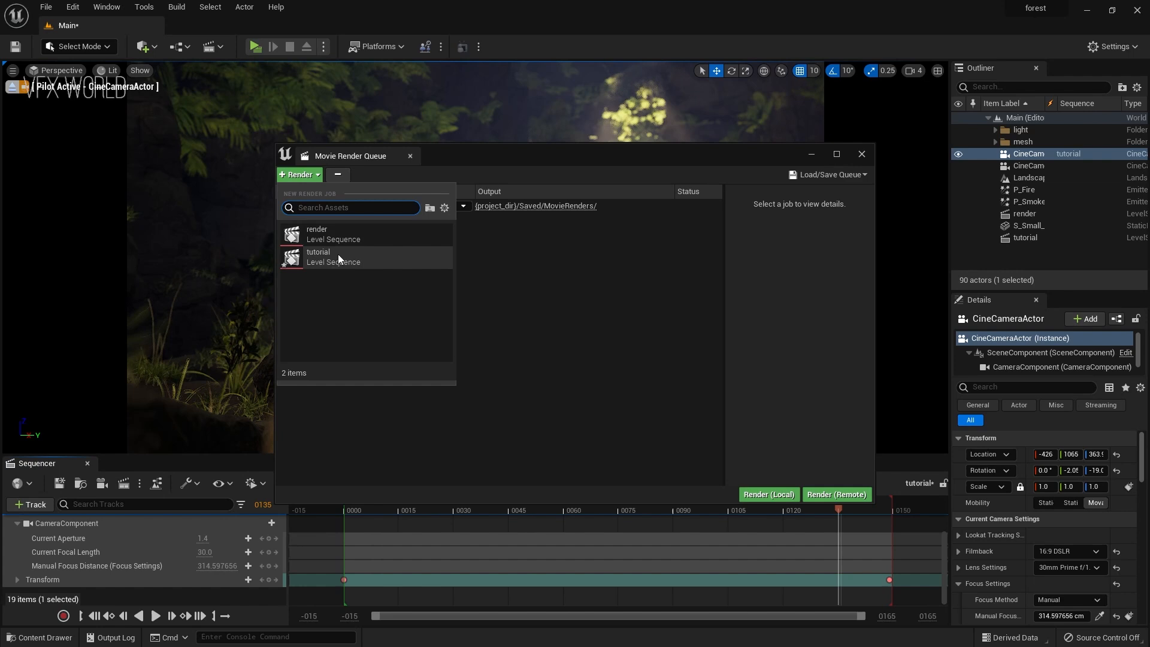
pyautogui.click(319, 256)
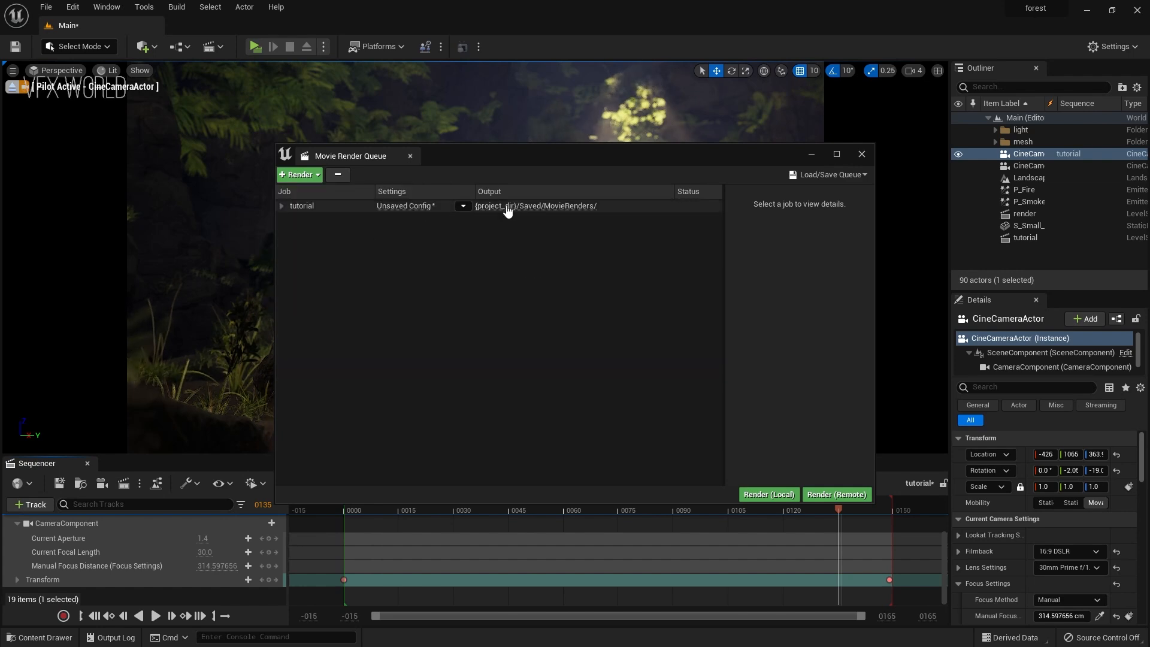
pyautogui.moveTo(593, 227)
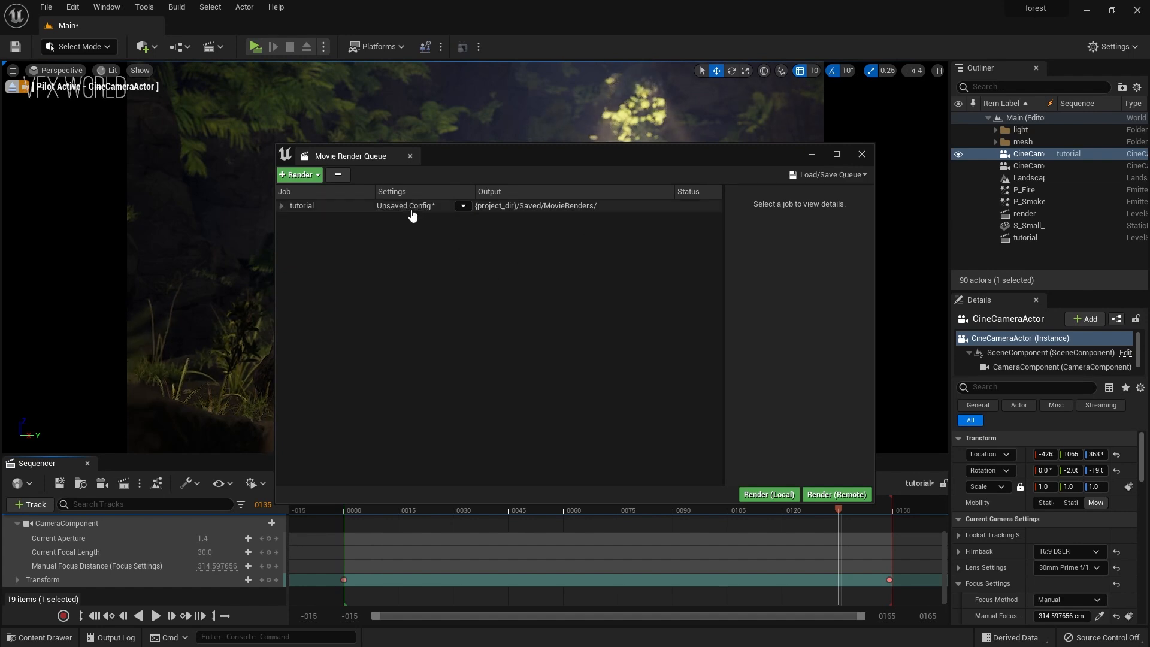
pyautogui.click(404, 206)
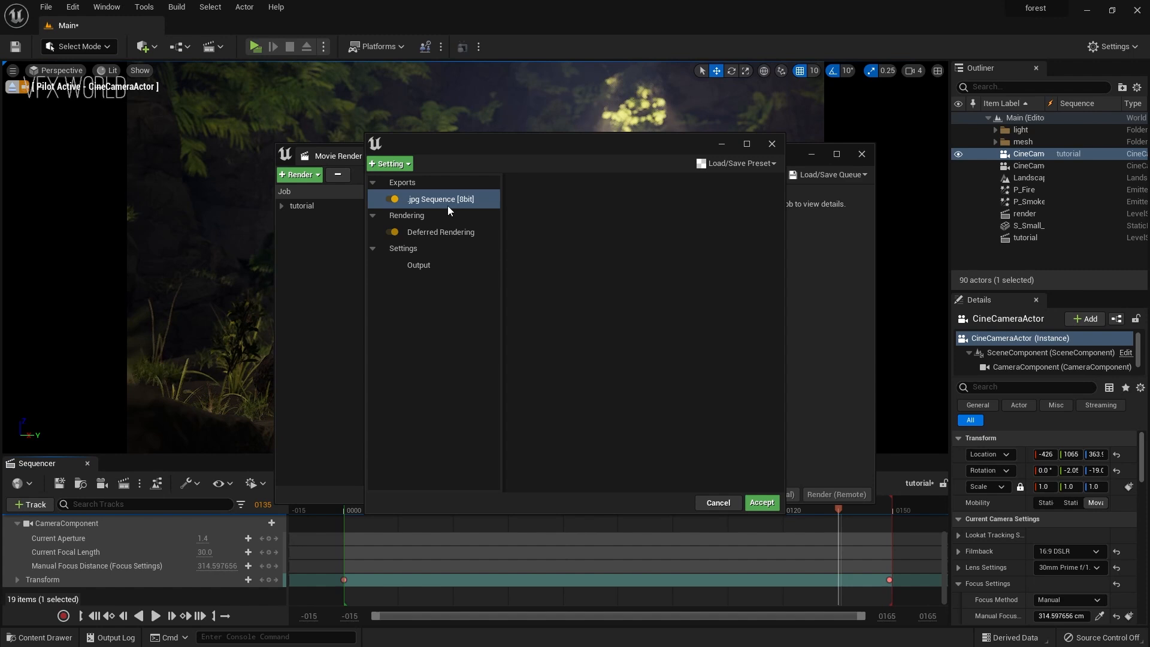
# Step: Add Anti-aliasing and .png Sequence settings, override anti-aliasing with 64 temporal samples, and accept
pyautogui.click(388, 163)
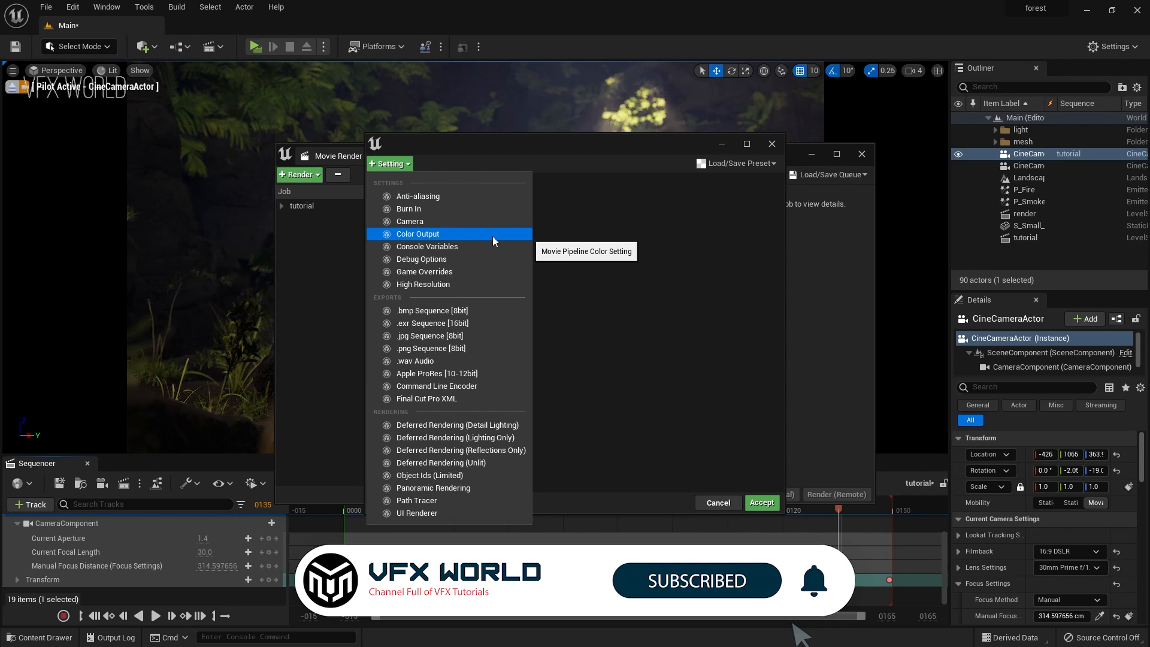
pyautogui.moveTo(460, 449)
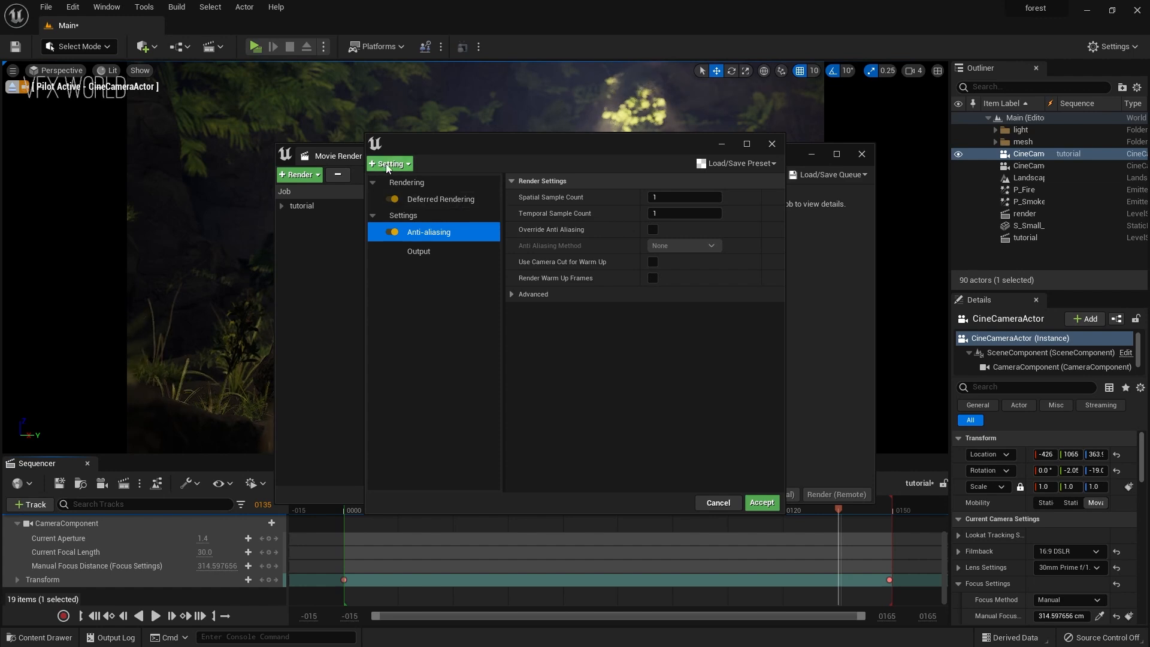
pyautogui.click(387, 164)
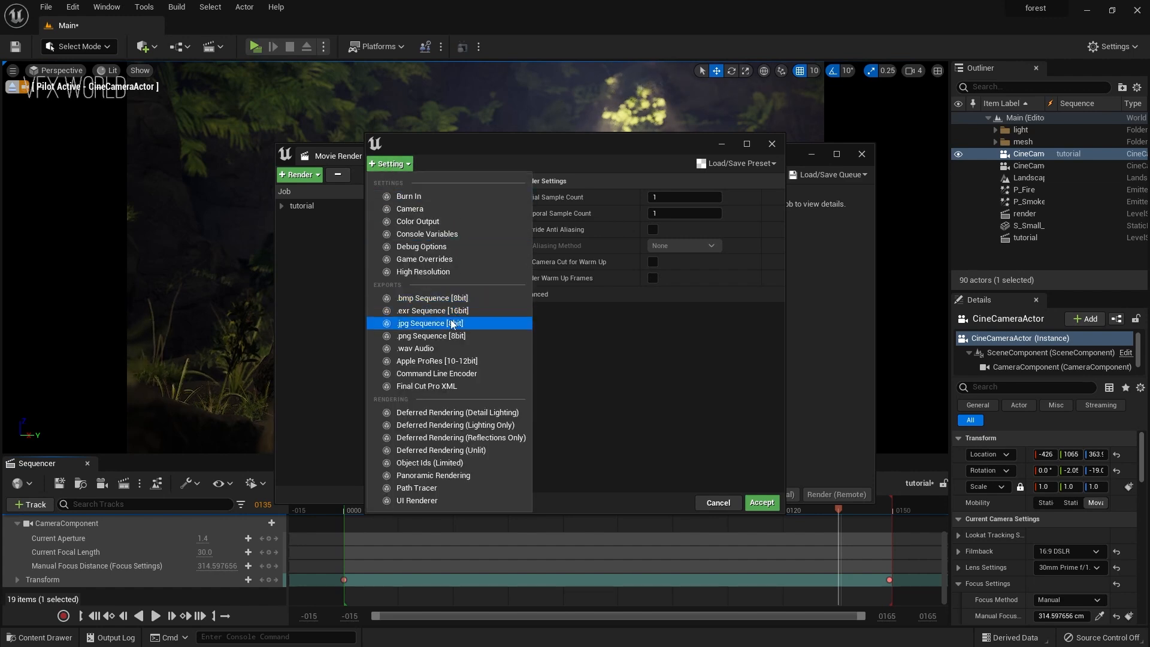
pyautogui.moveTo(432, 335)
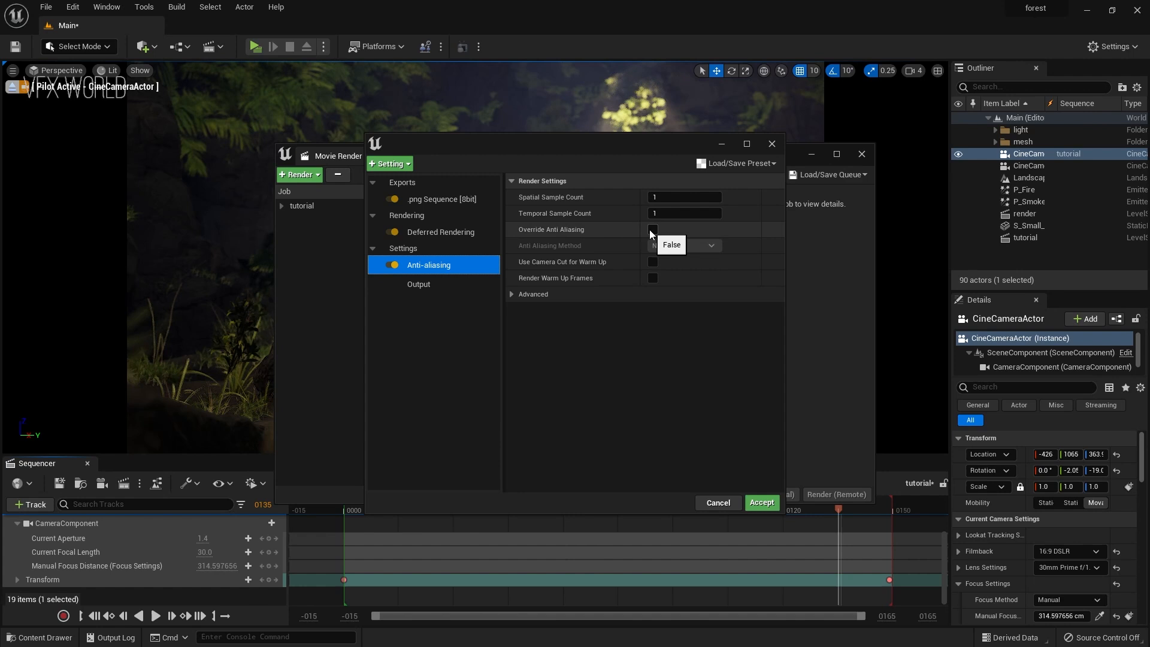
pyautogui.click(651, 229)
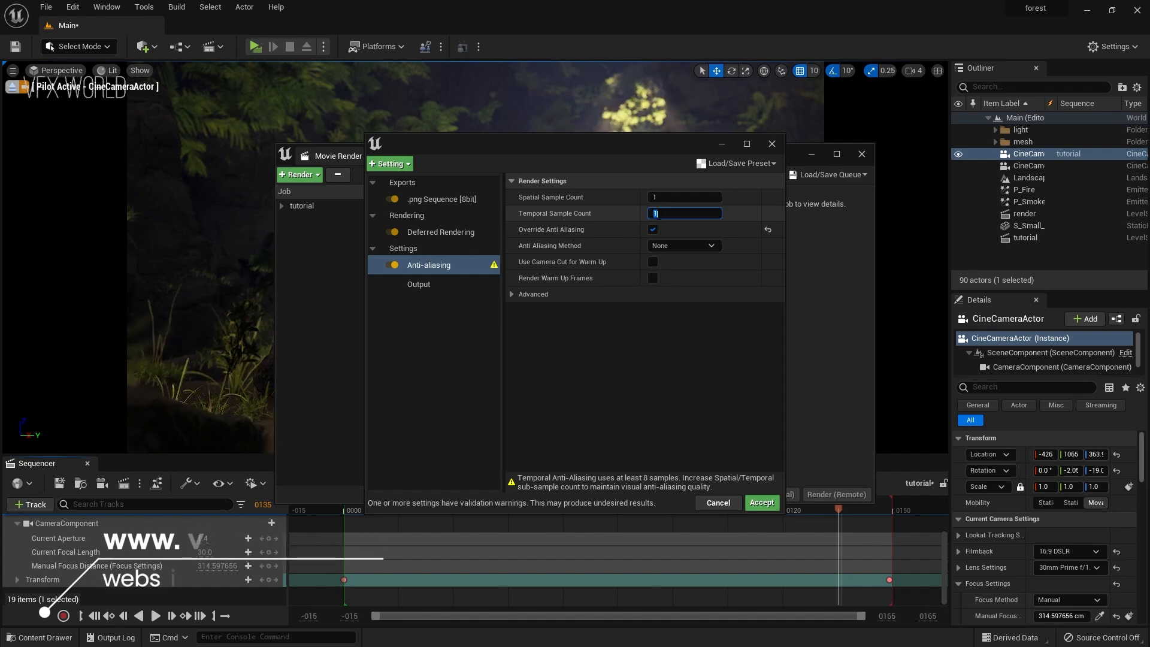
pyautogui.write('64')
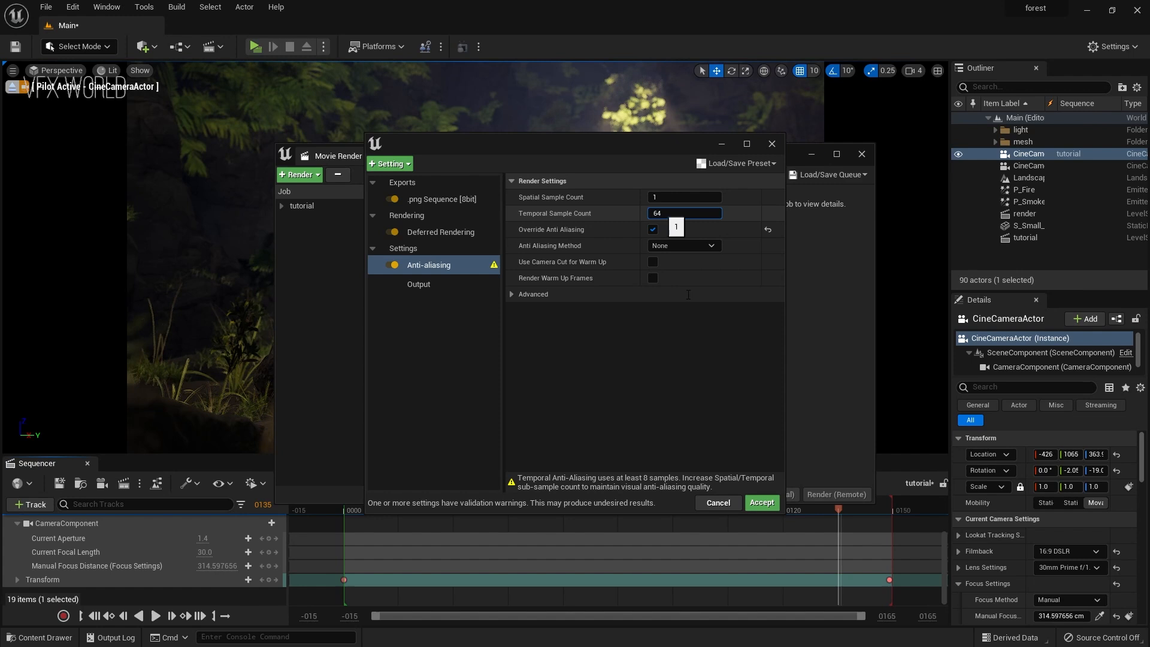
pyautogui.click(760, 501)
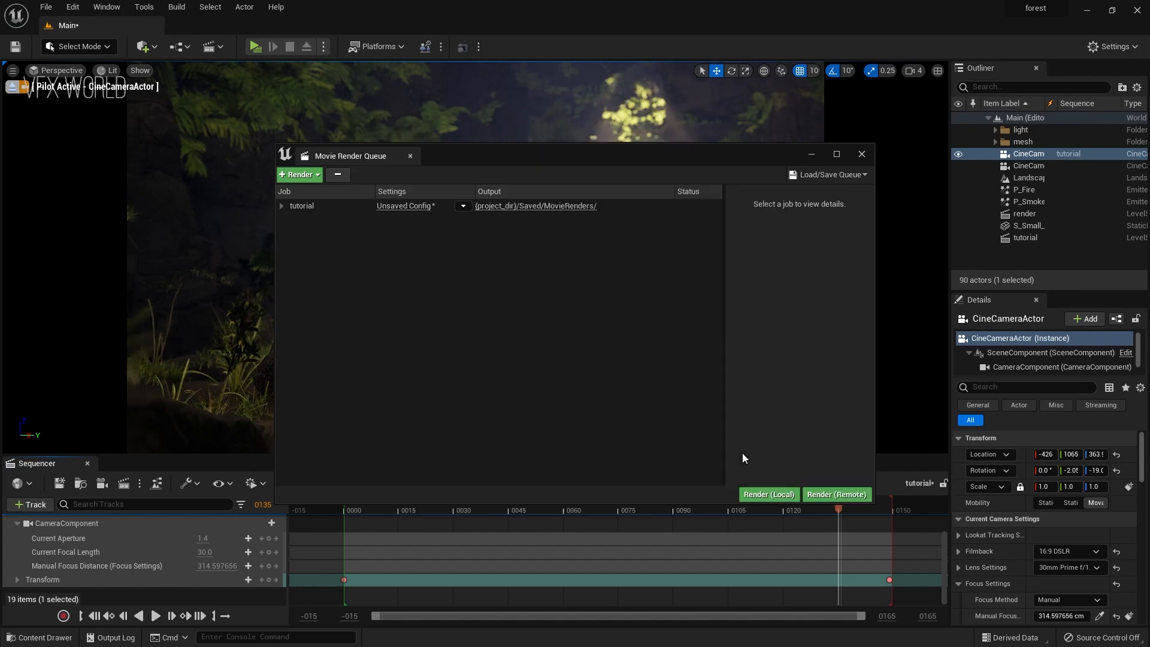
pyautogui.moveTo(769, 494)
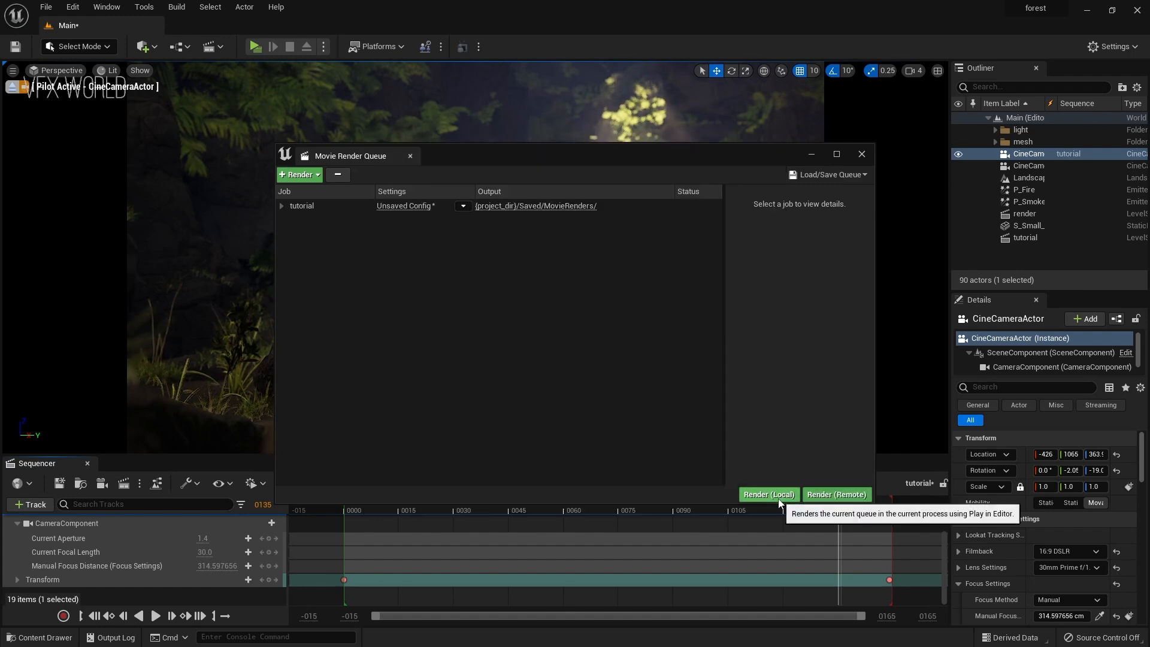
# Step: Start Render (Local) for the 150-frame tutorial job
pyautogui.click(768, 493)
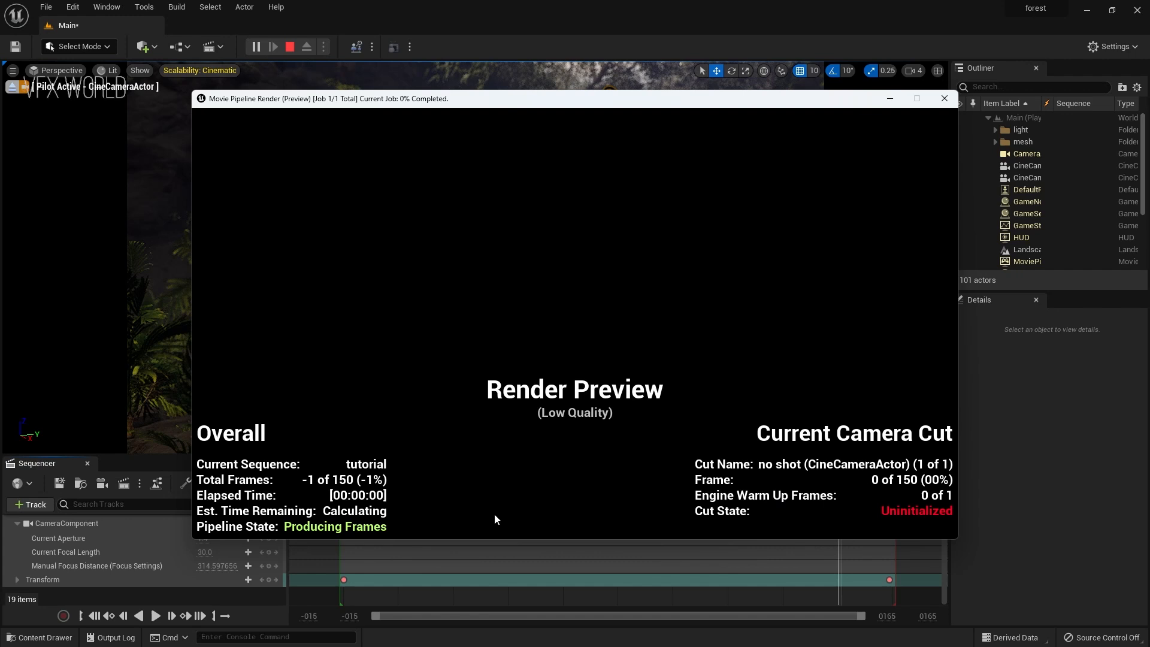
pyautogui.moveTo(883, 472)
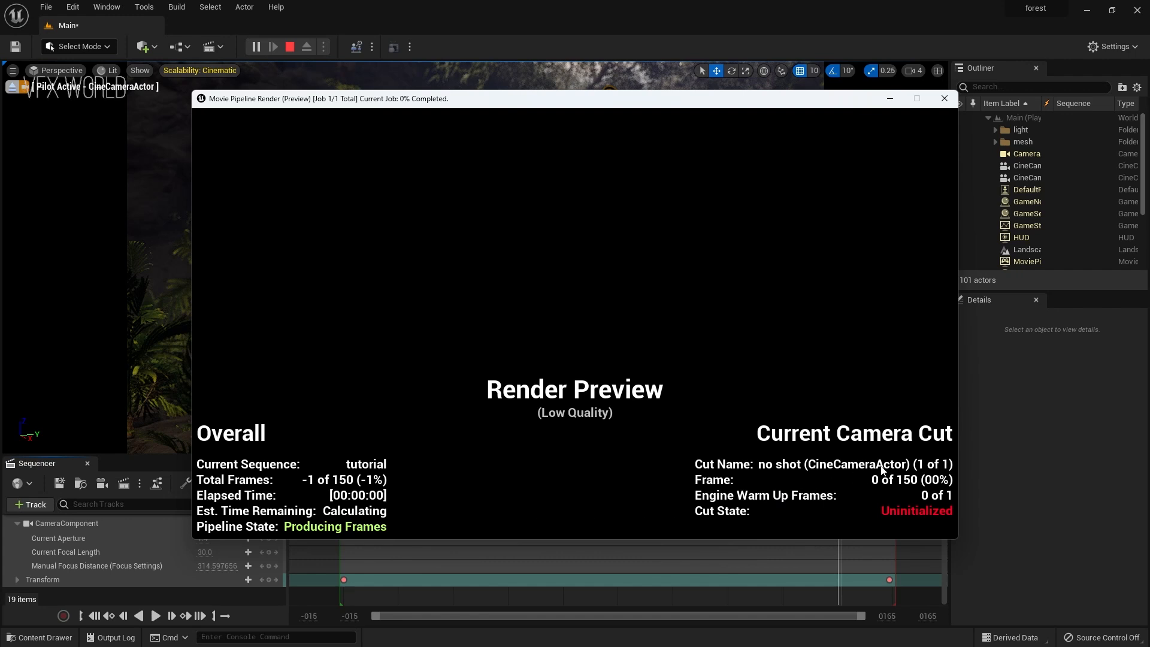
pyautogui.moveTo(932, 484)
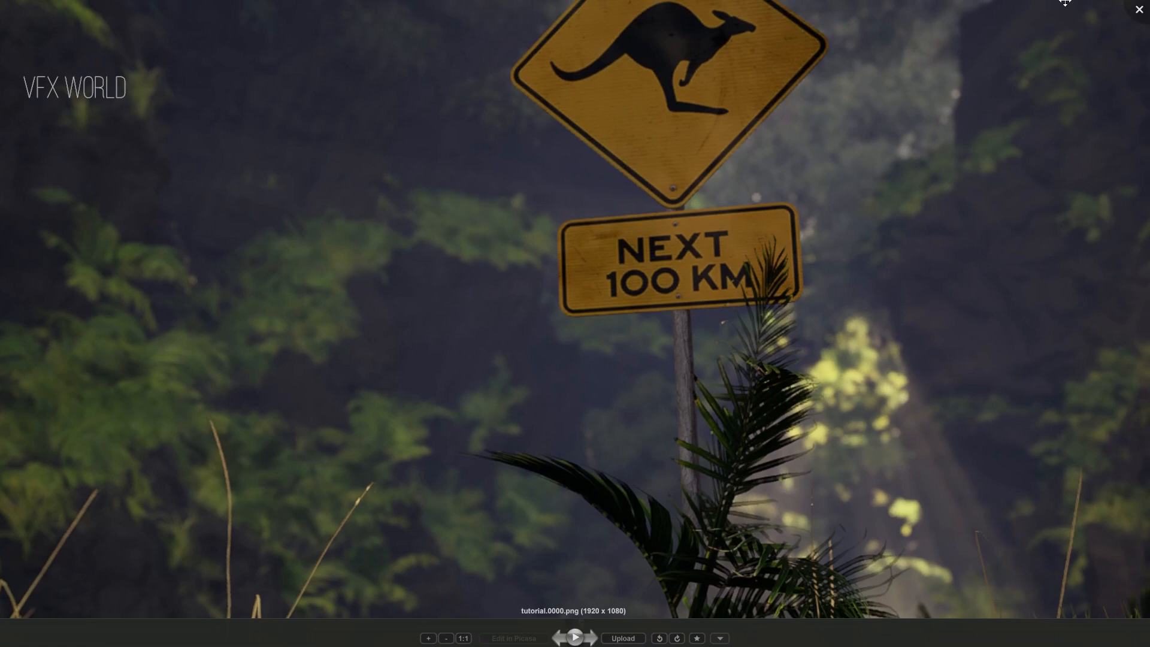
# Step: Leave full-screen view of tutorial.0000.png and close the Photos window
pyautogui.click(1138, 10)
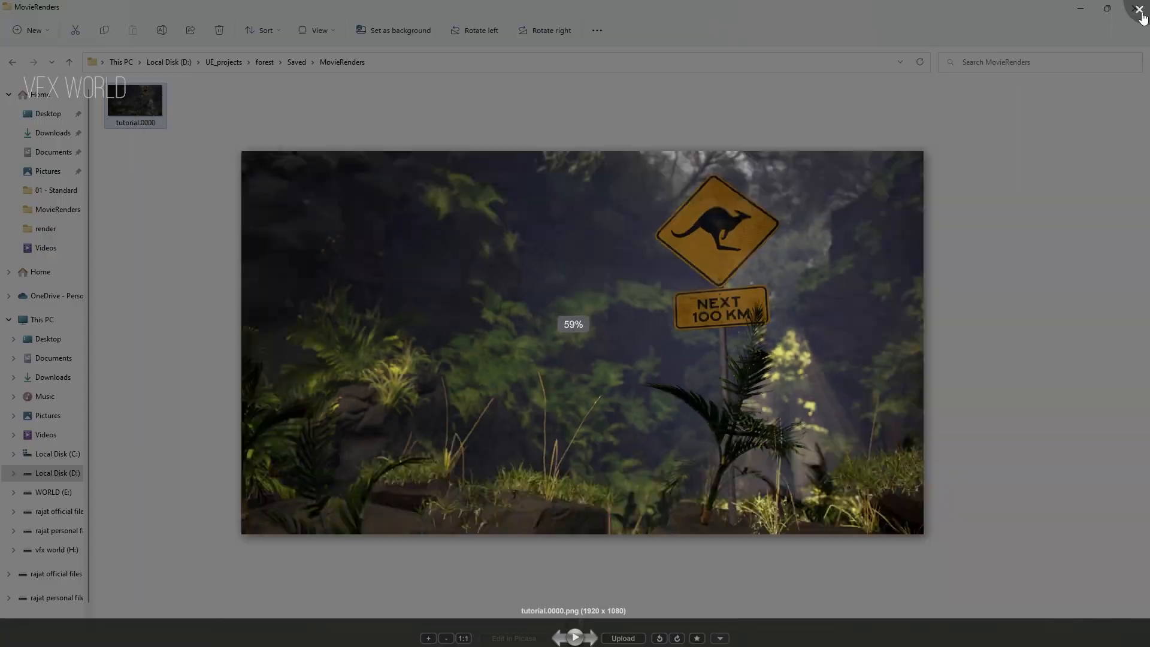
pyautogui.click(1142, 13)
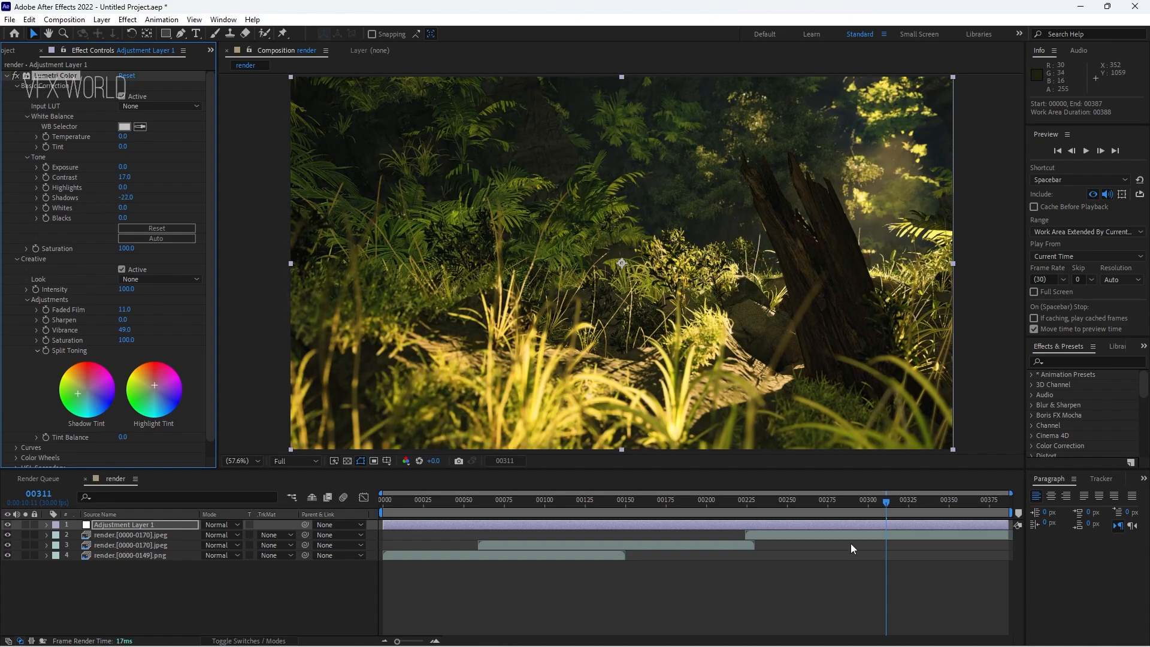
# Step: Scrub to an earlier timeline frame to preview the Lumetri color grade
pyautogui.click(719, 499)
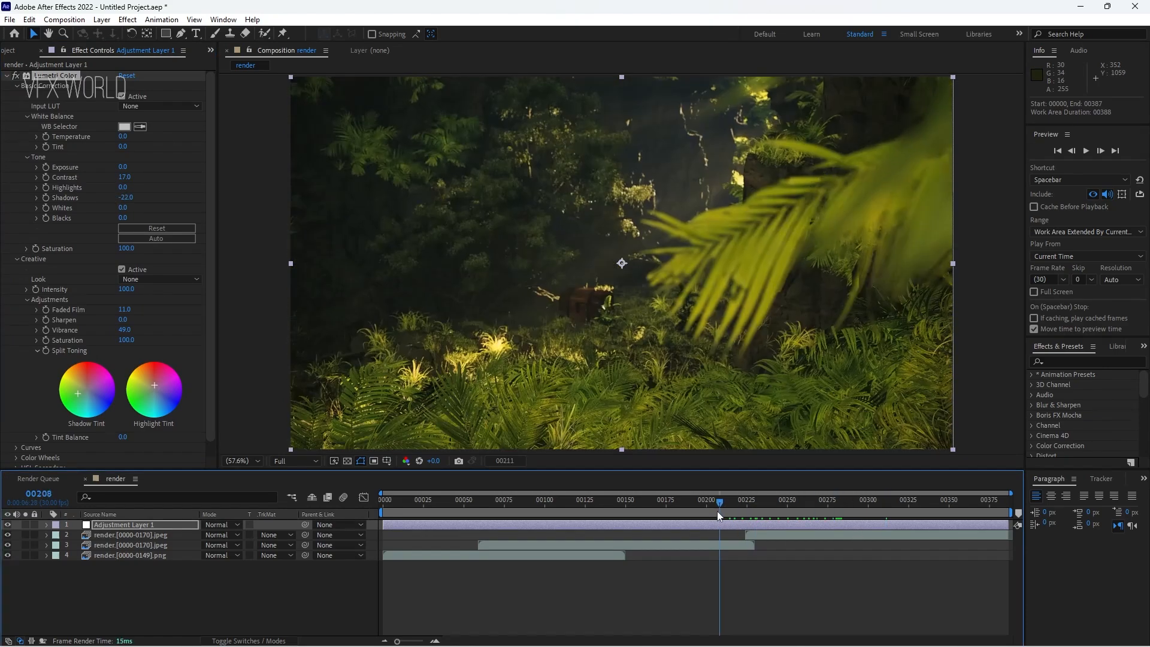